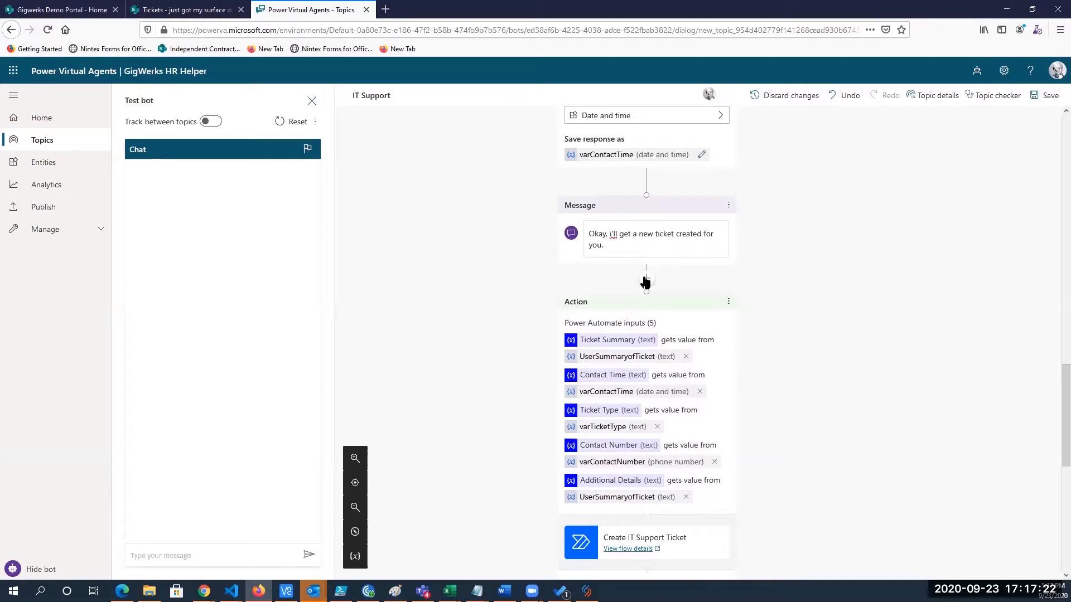
Step: Open the add-node menu below the 'Okay, I'll get a new ticket created' message
left_click(646, 283)
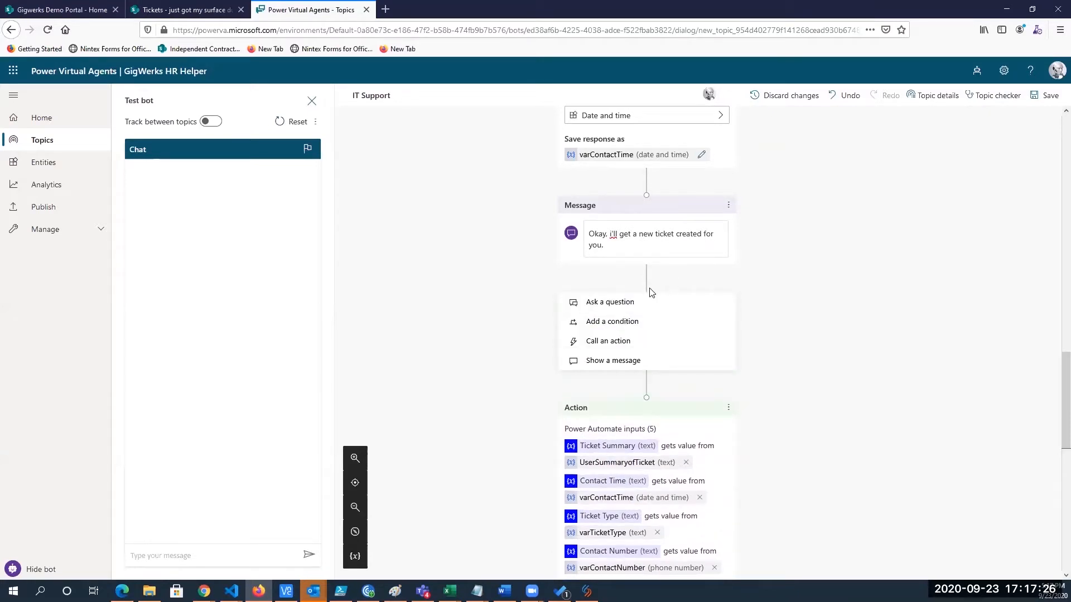
mouse_move(612, 321)
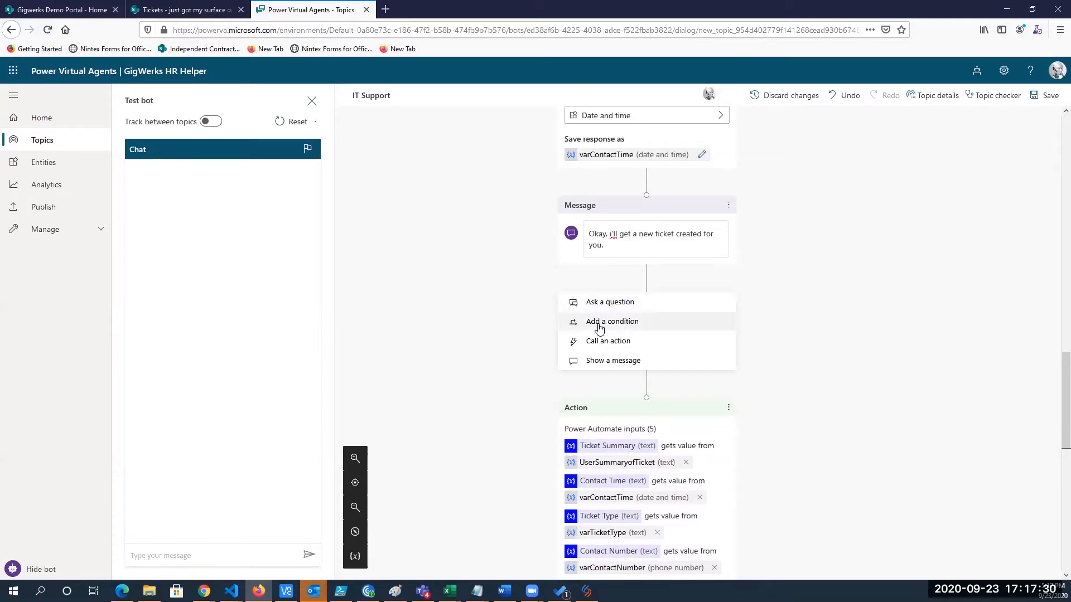
mouse_move(624, 328)
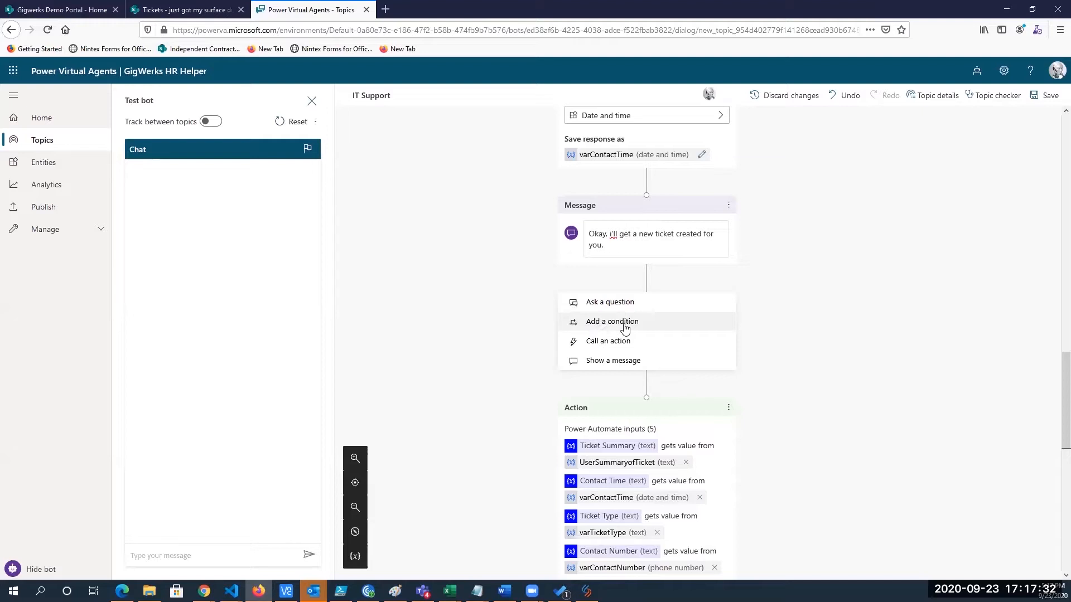
mouse_move(646, 326)
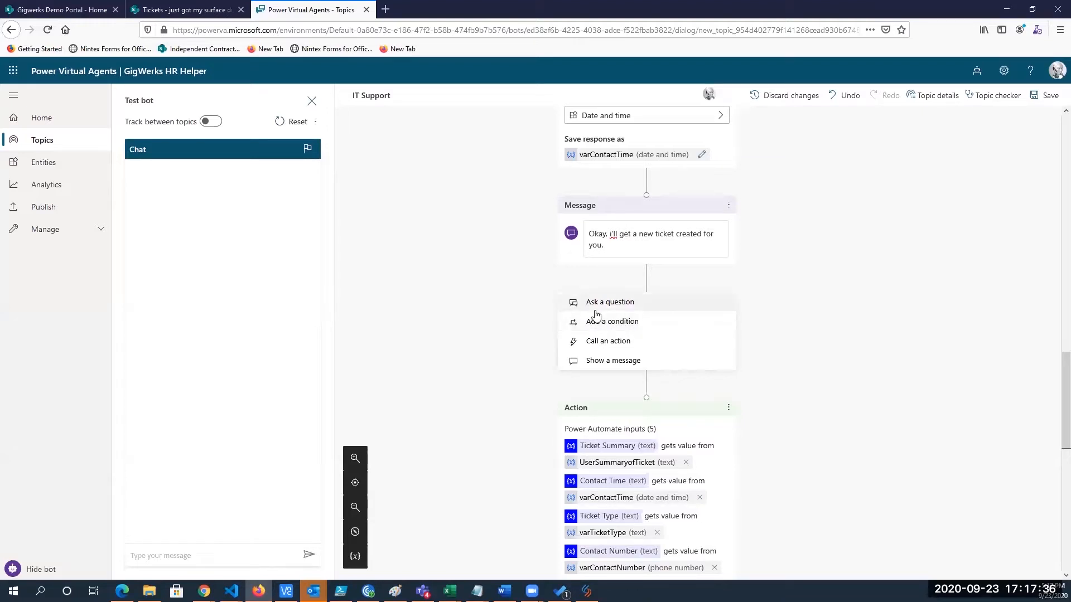
mouse_move(598, 344)
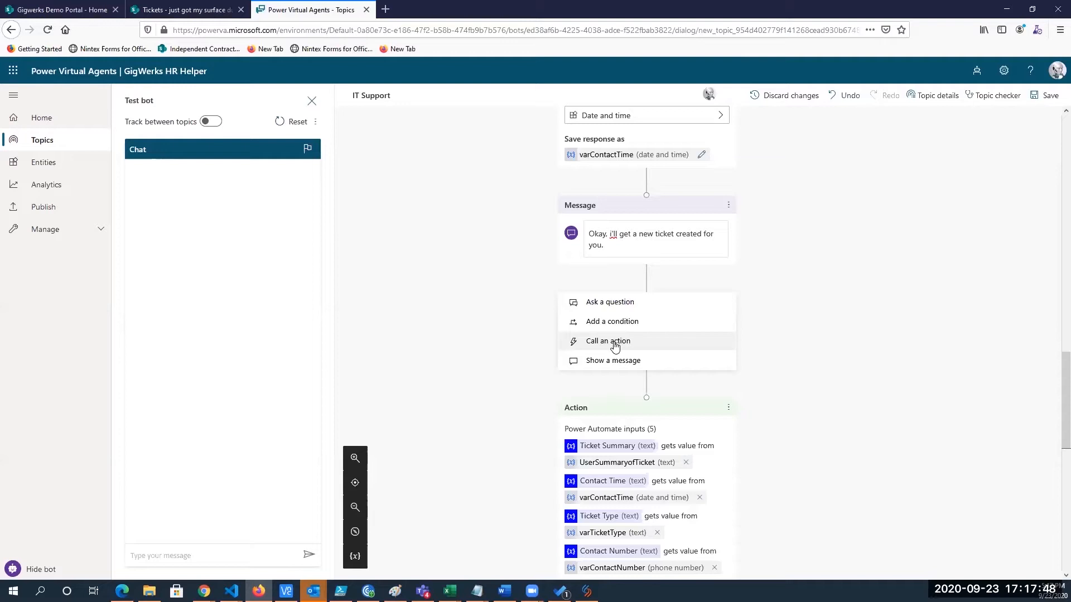
Step: Choose 'Call an action' to list Create a flow, Create IT Support Ticket and Get User Name
left_click(607, 341)
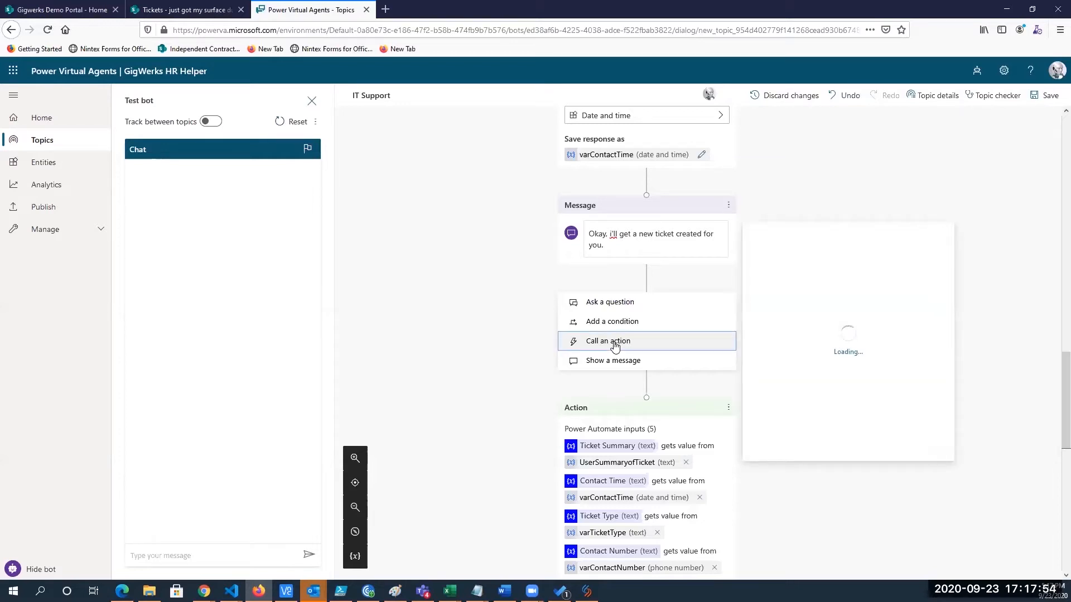
left_click(607, 341)
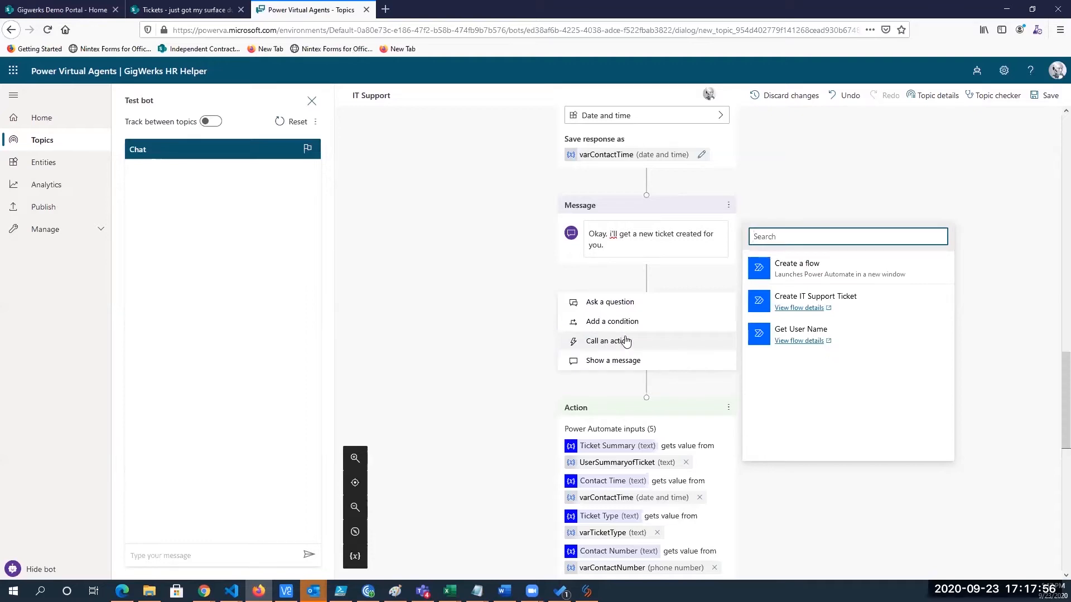
mouse_move(665, 332)
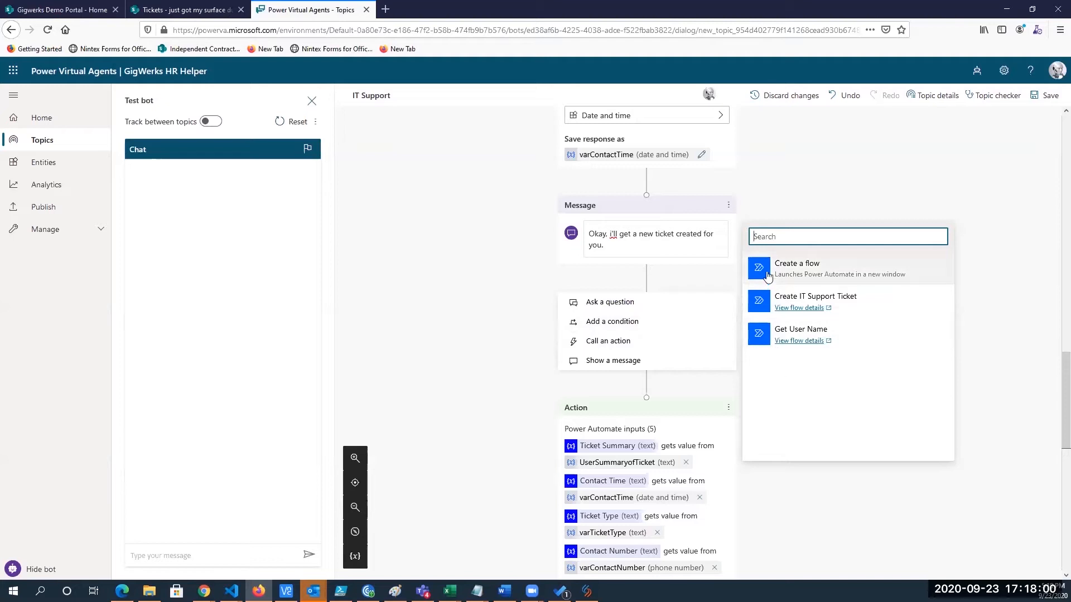
mouse_move(812, 265)
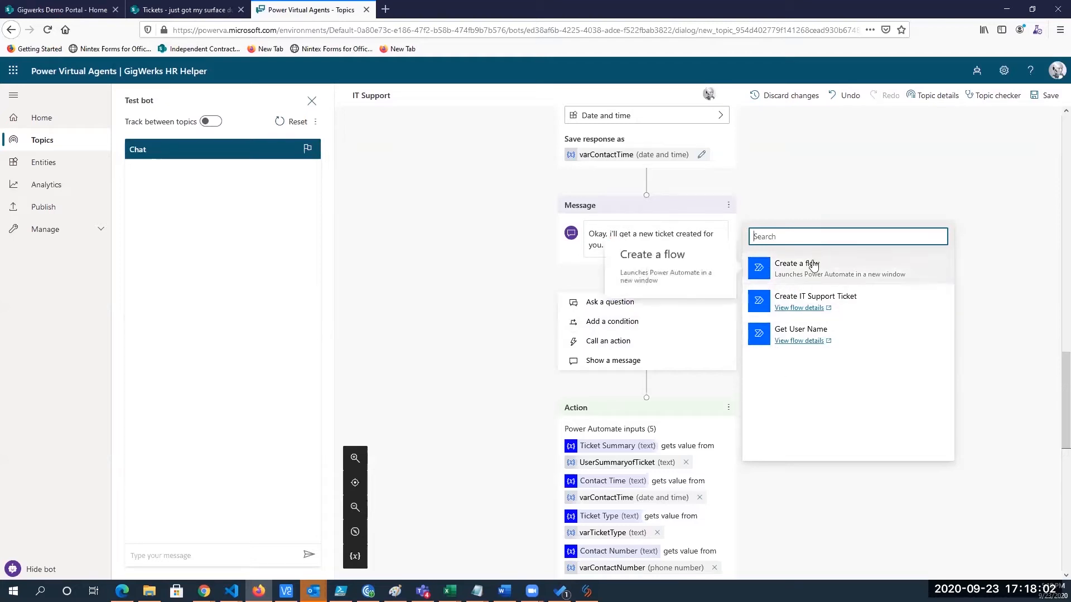
mouse_move(696, 346)
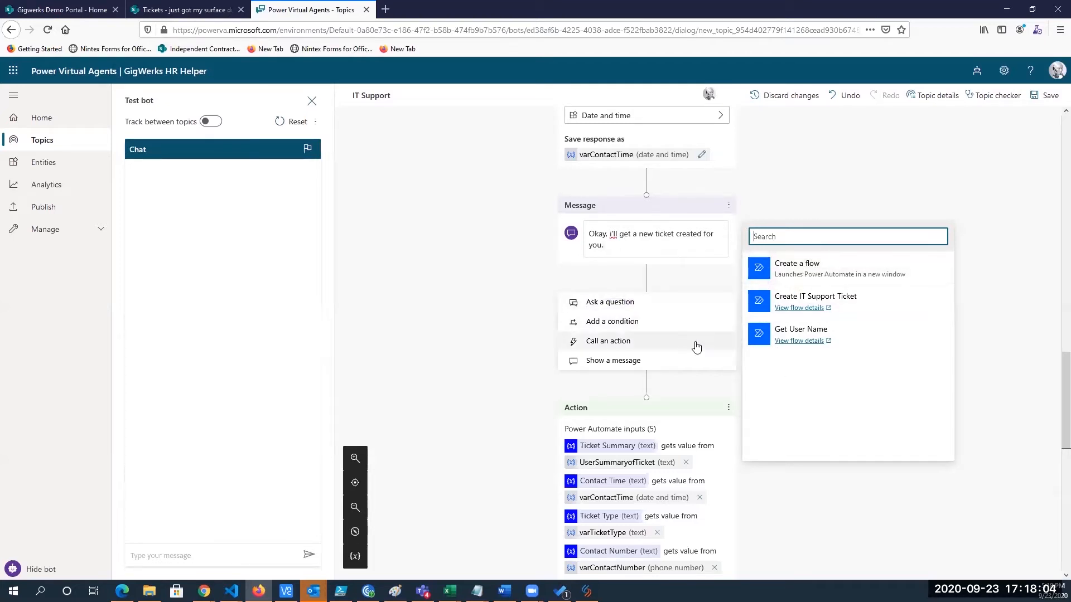
mouse_move(806, 273)
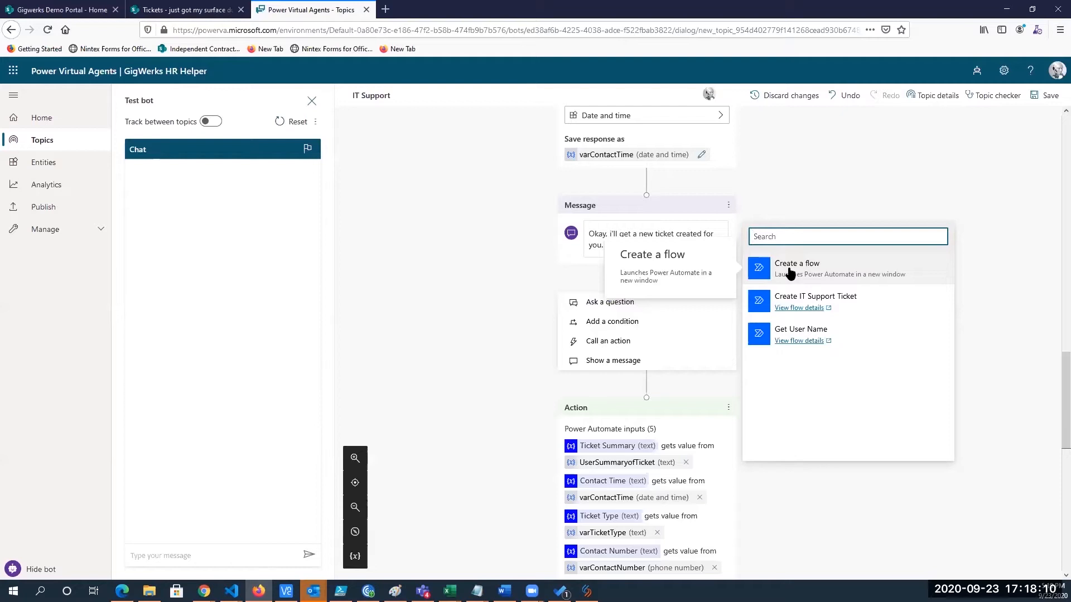
mouse_move(832, 271)
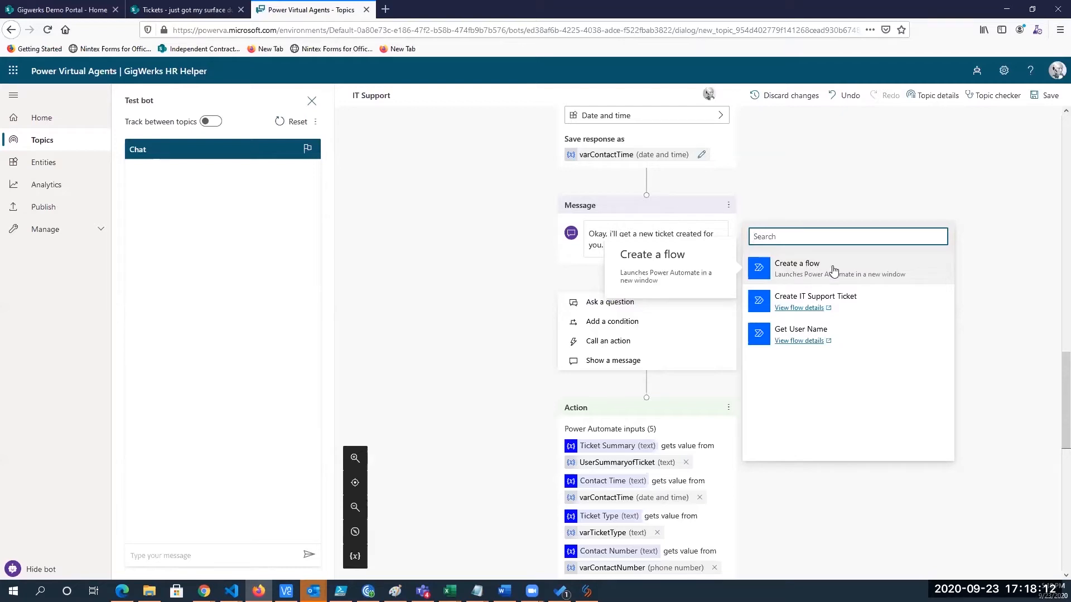
mouse_move(855, 302)
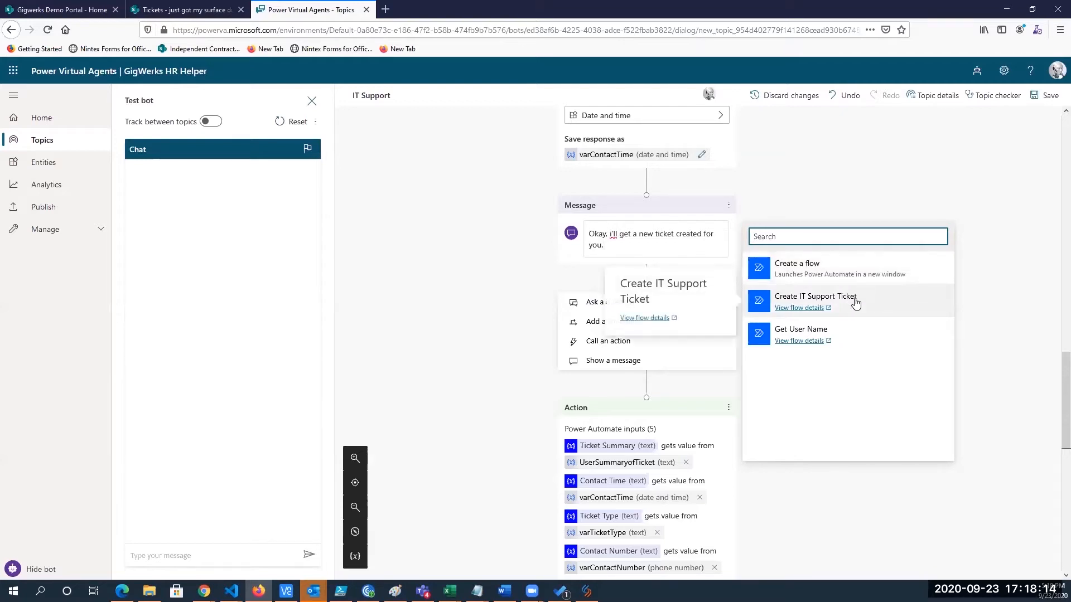
mouse_move(868, 307)
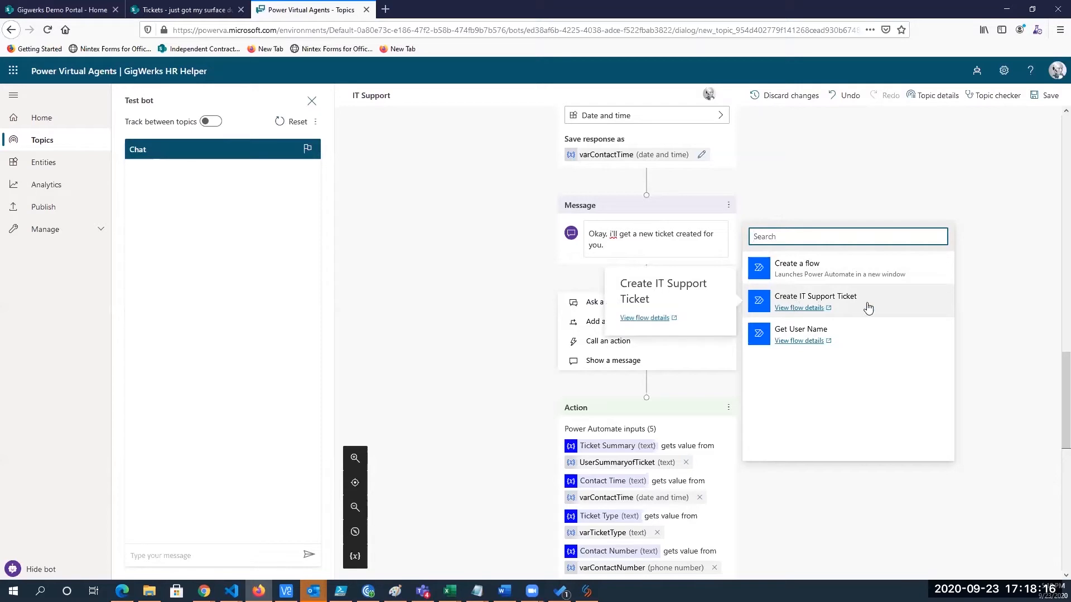
mouse_move(823, 268)
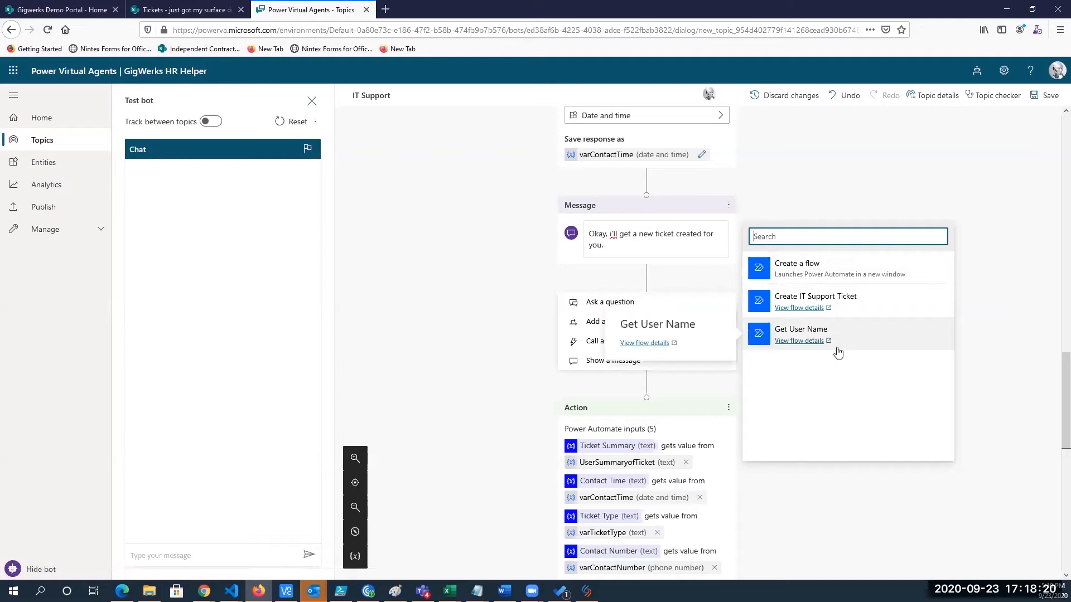
mouse_move(751, 357)
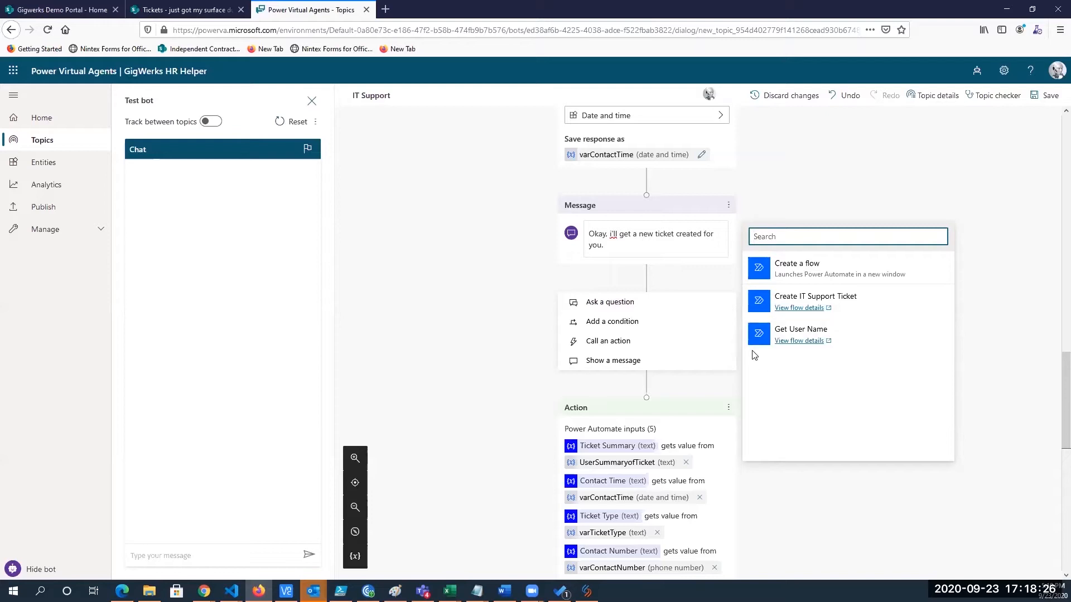
mouse_move(982, 378)
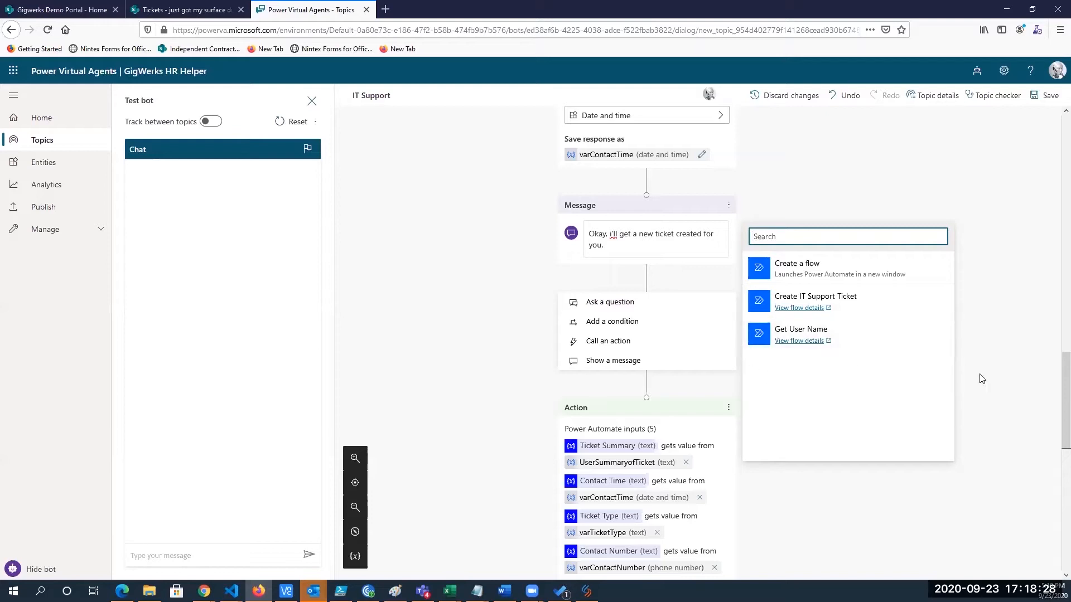
mouse_move(967, 361)
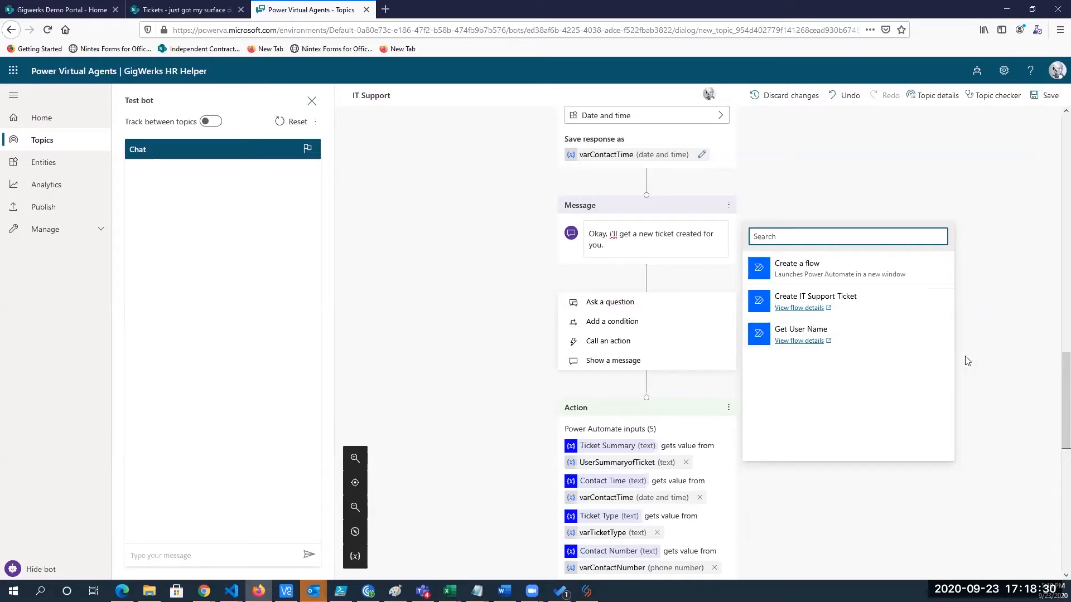
mouse_move(958, 319)
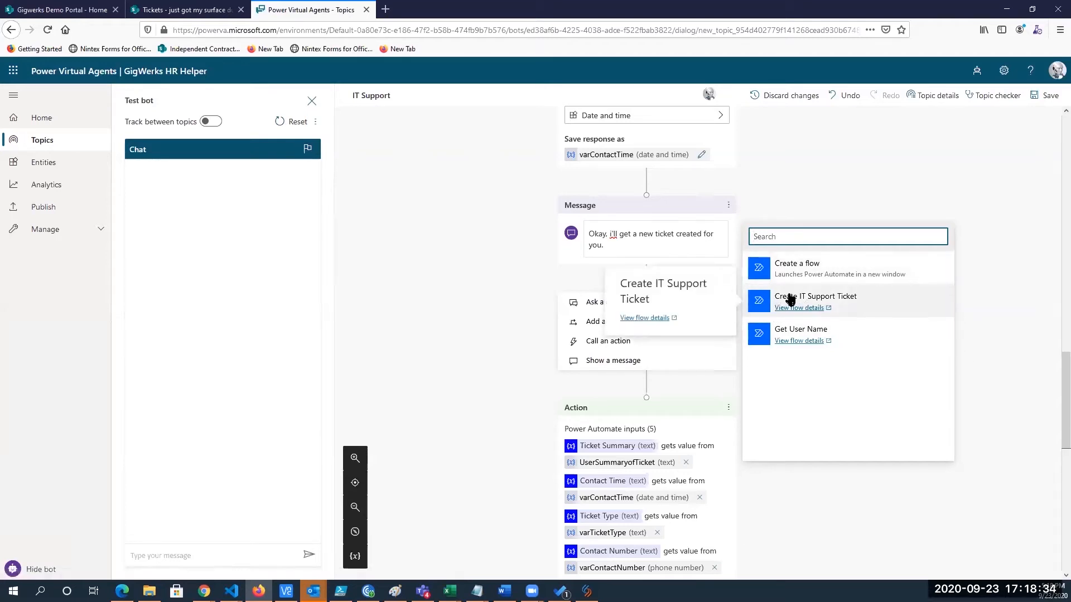
Step: Insert the Create IT Support Ticket flow as an action and view its five unassigned inputs
left_click(815, 295)
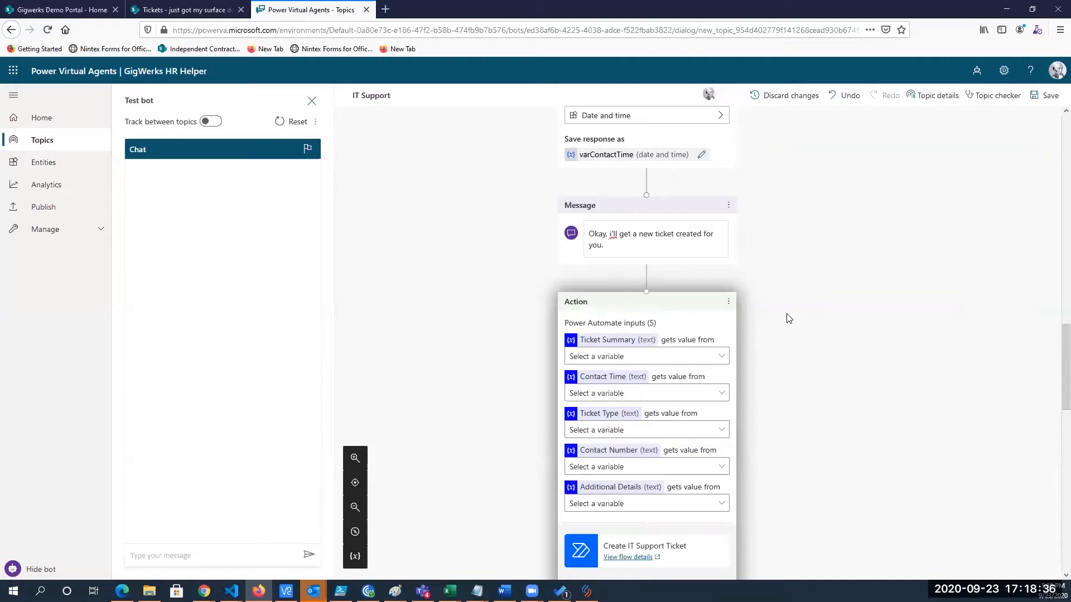
scroll("down", 3)
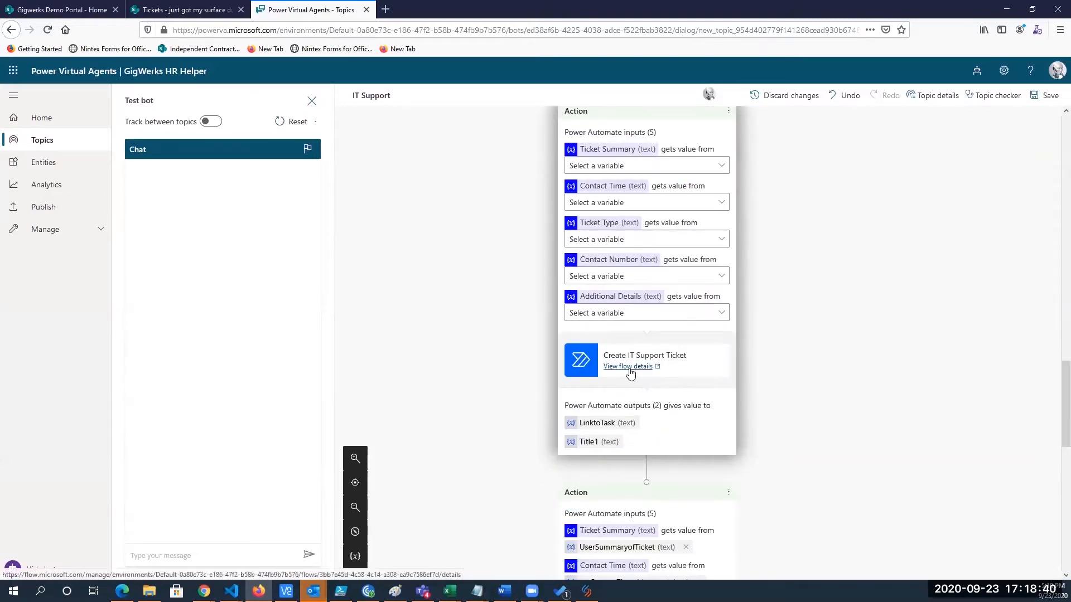
mouse_move(621, 368)
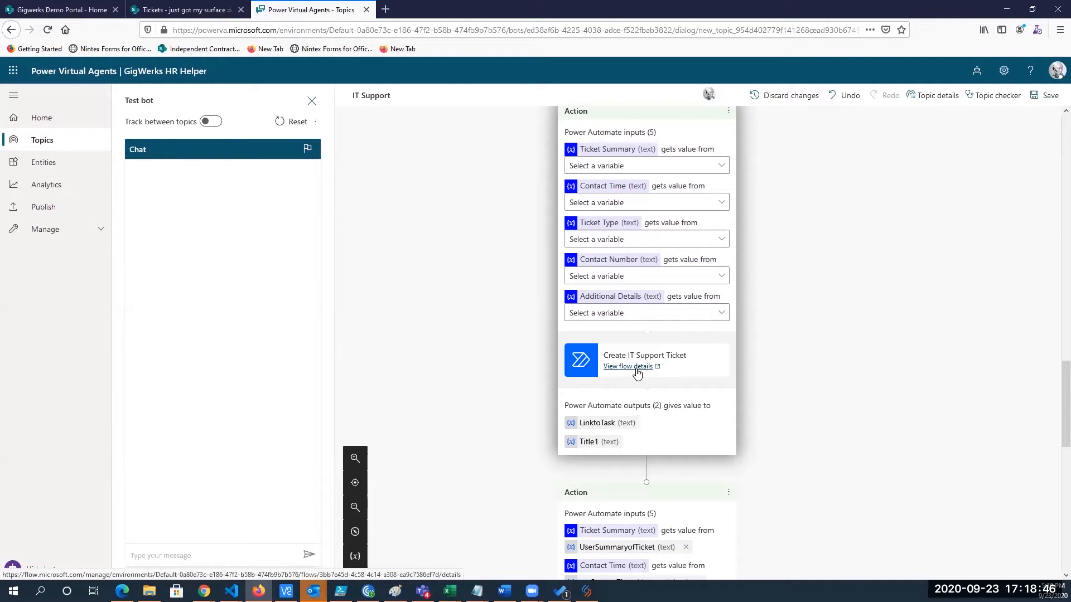
mouse_move(622, 372)
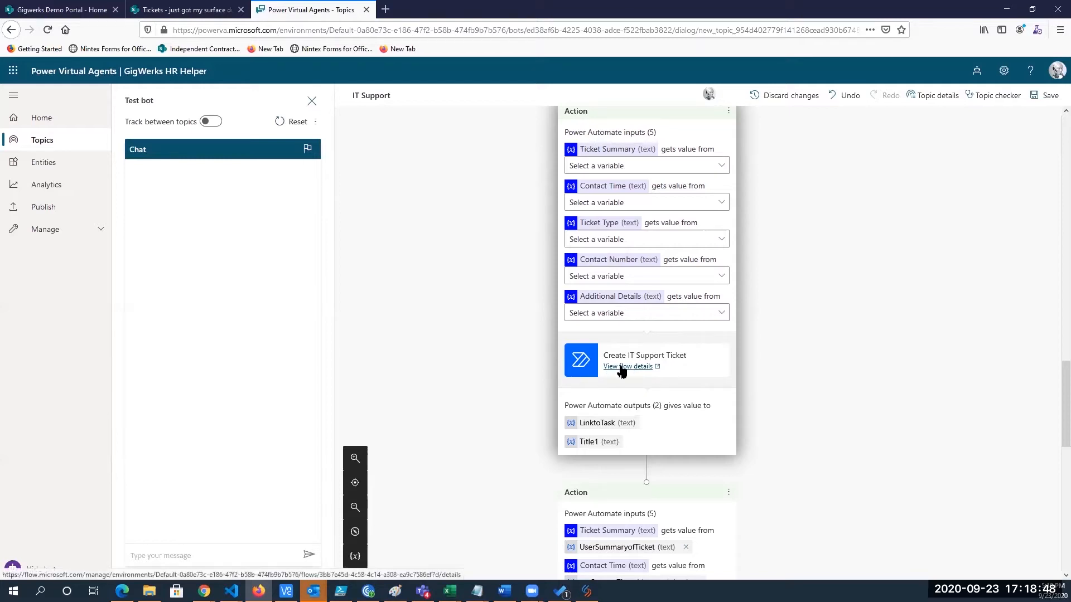
Step: Open the Create IT Support Ticket flow's details page with its 28-day run history
left_click(627, 366)
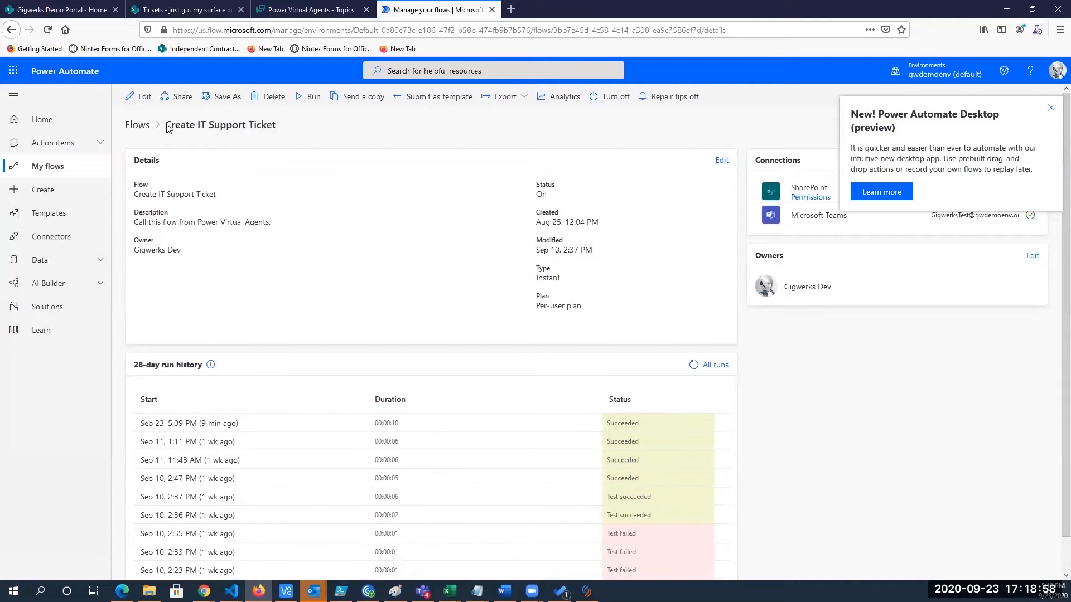
mouse_move(266, 140)
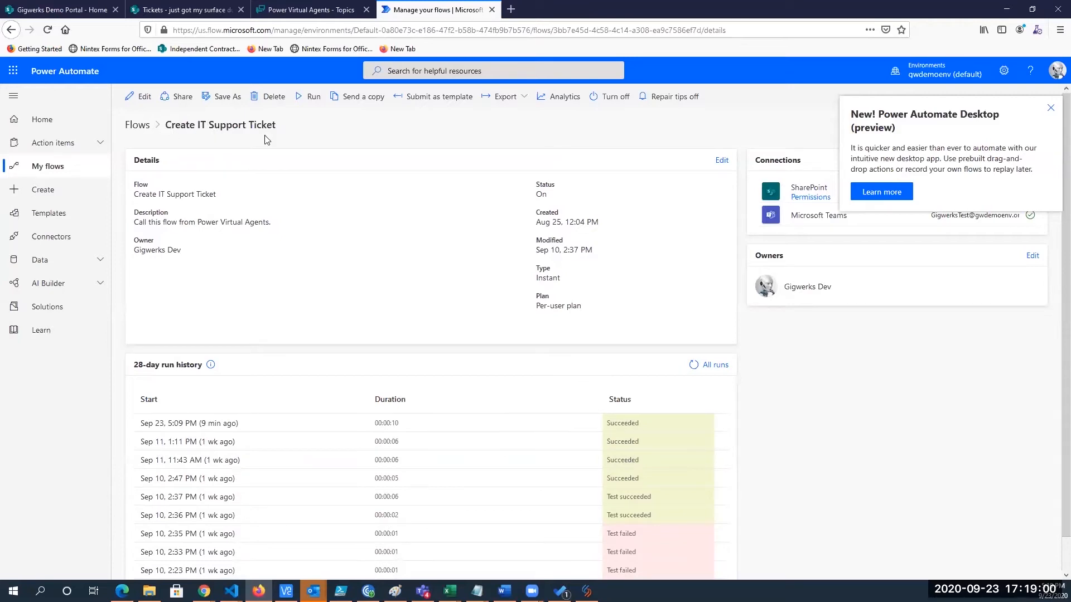
mouse_move(154, 132)
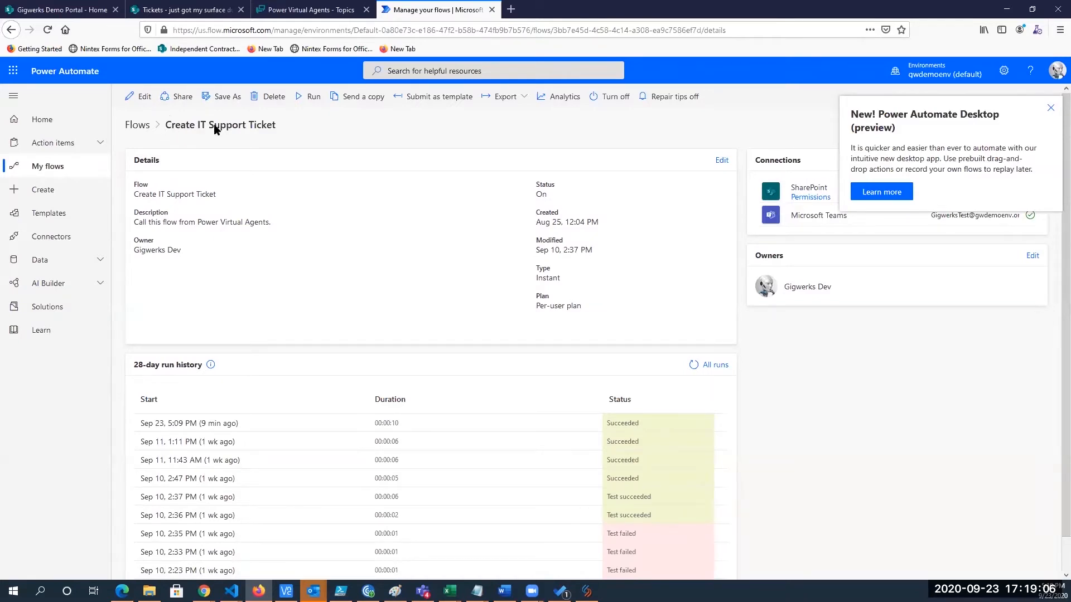
mouse_move(189, 129)
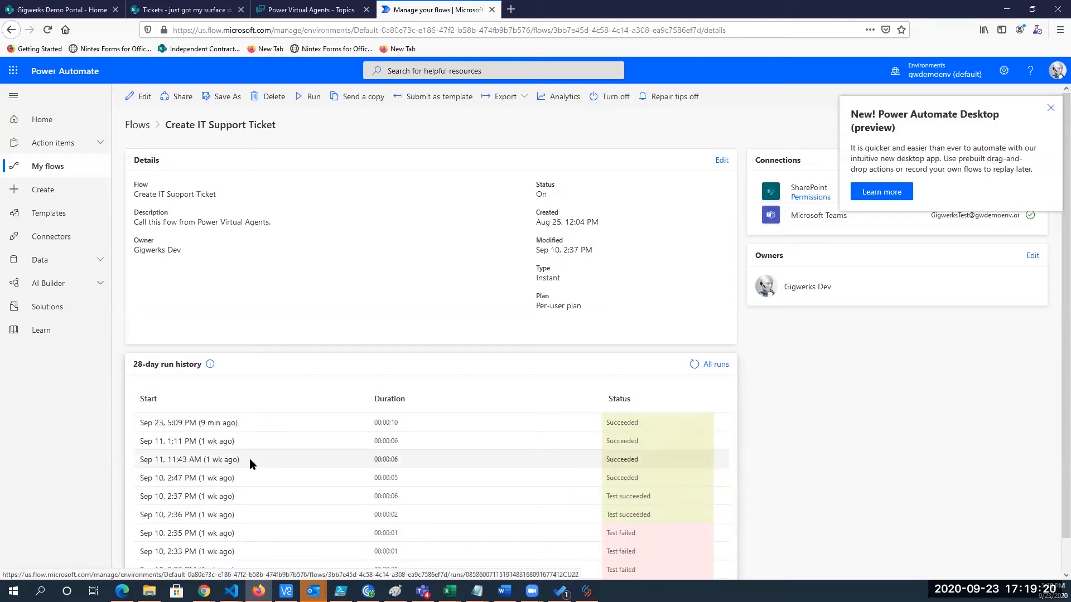
mouse_move(188, 422)
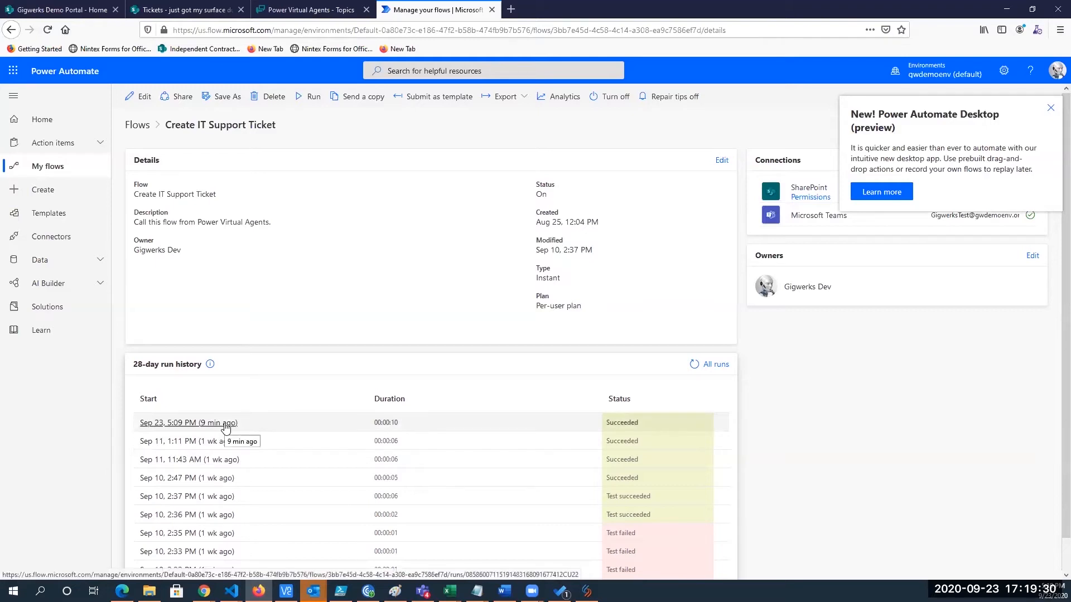
Step: Open the Sep 23, 5:09 PM run and expand its Power Virtual Agents trigger
left_click(186, 422)
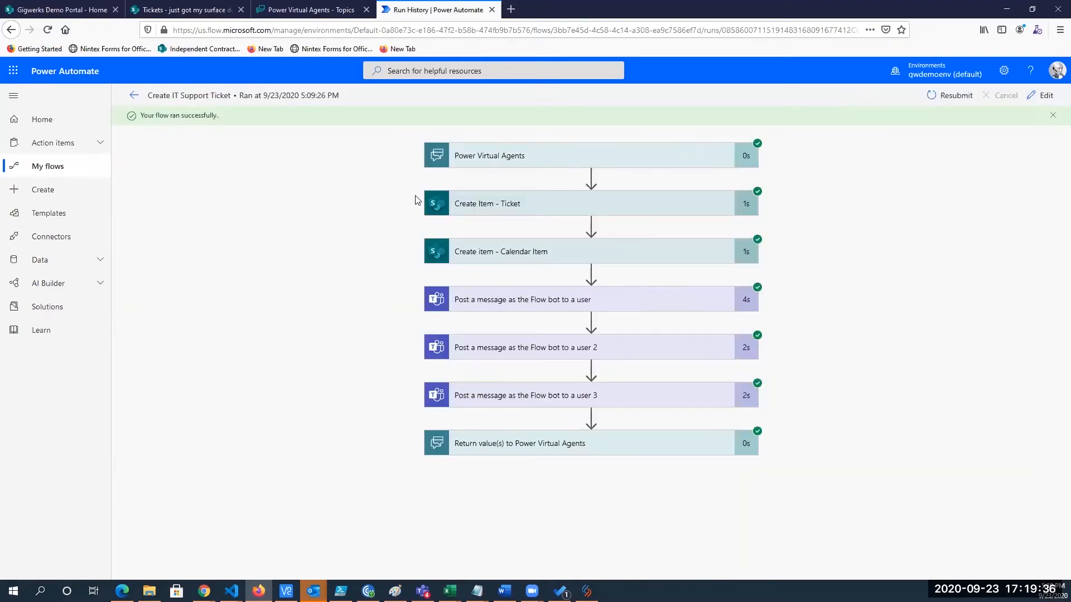
mouse_move(787, 222)
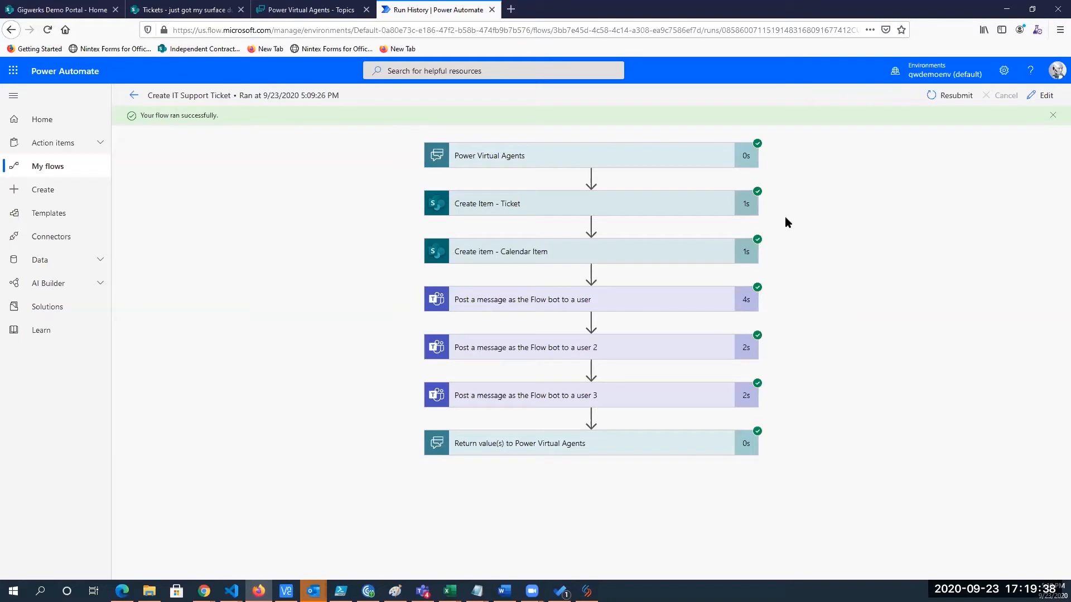
mouse_move(742, 183)
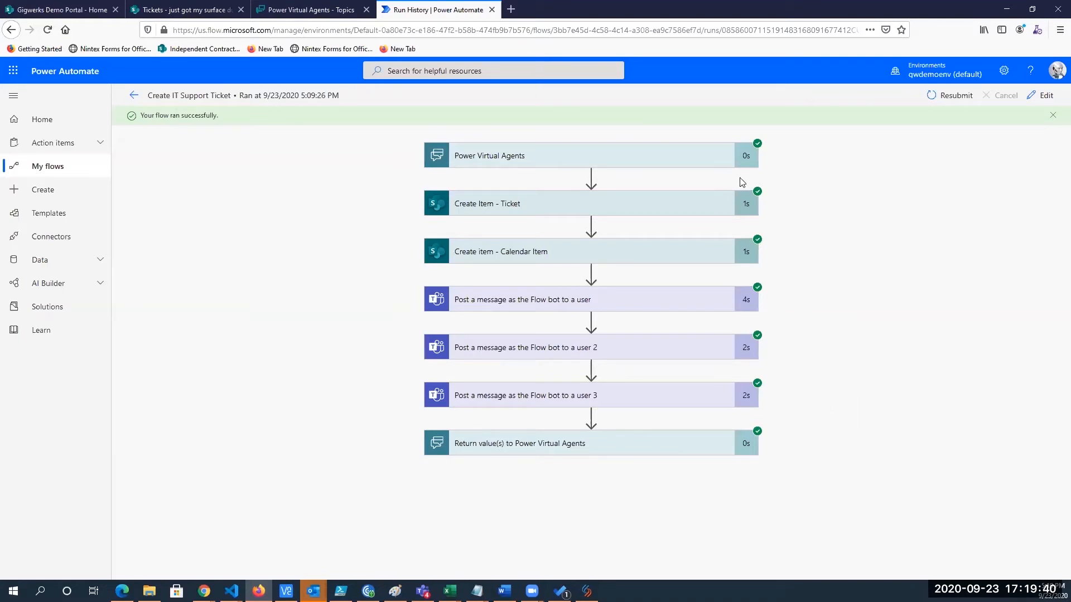
mouse_move(431, 161)
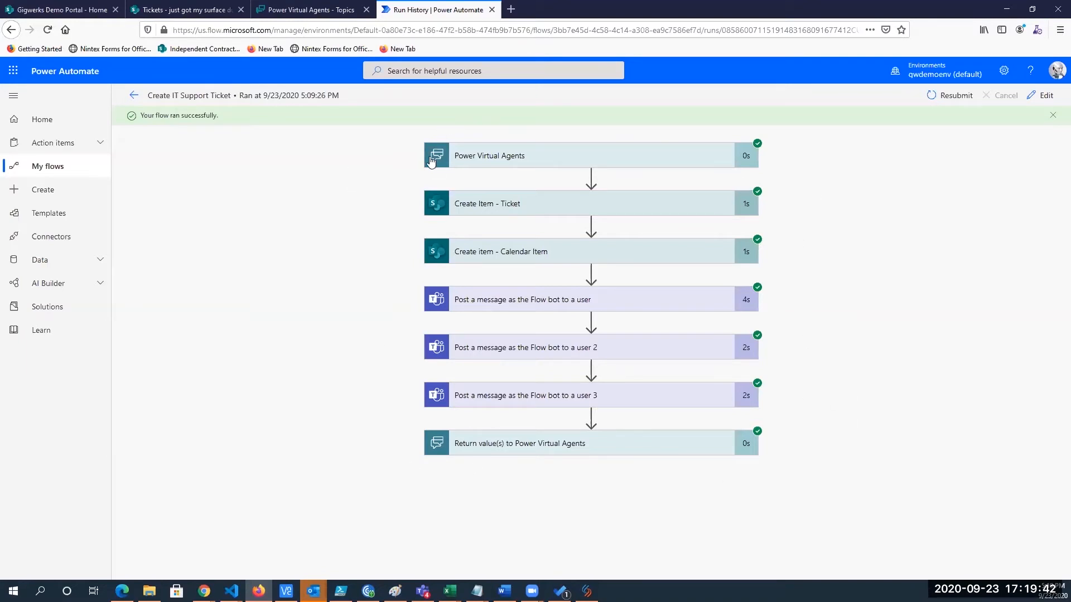
left_click(489, 156)
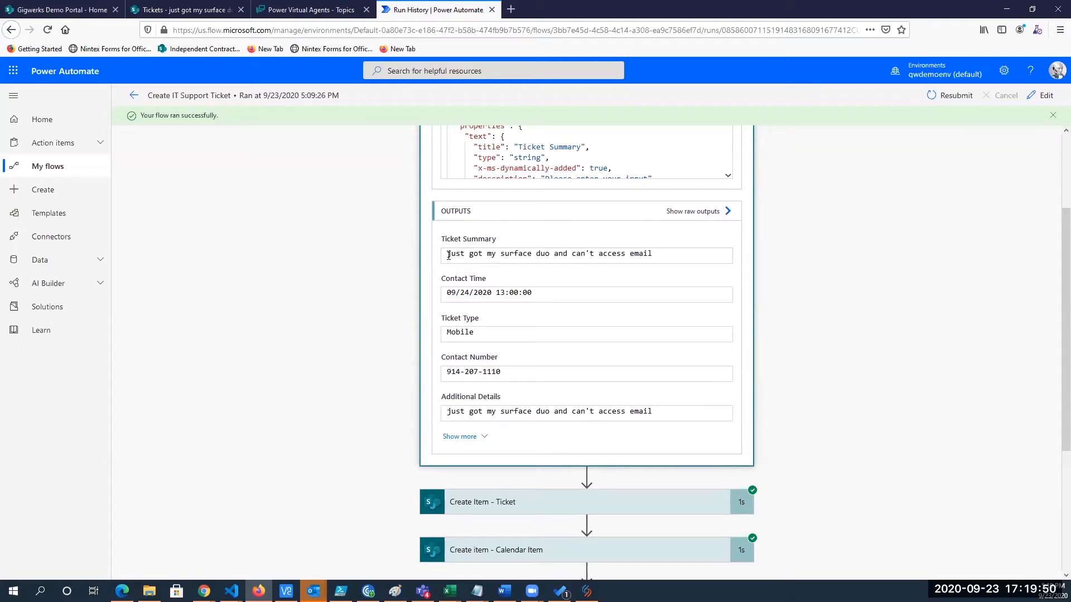
Step: Collapse the Power Virtual Agents trigger card to show all seven succeeded steps
left_click_drag(447, 253, 555, 253)
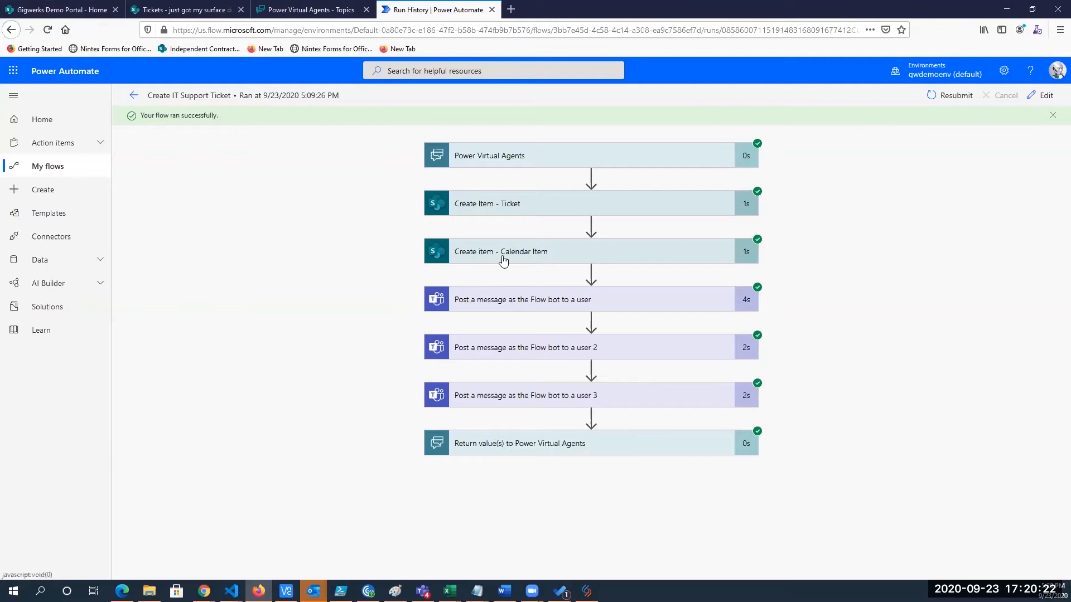
mouse_move(572, 256)
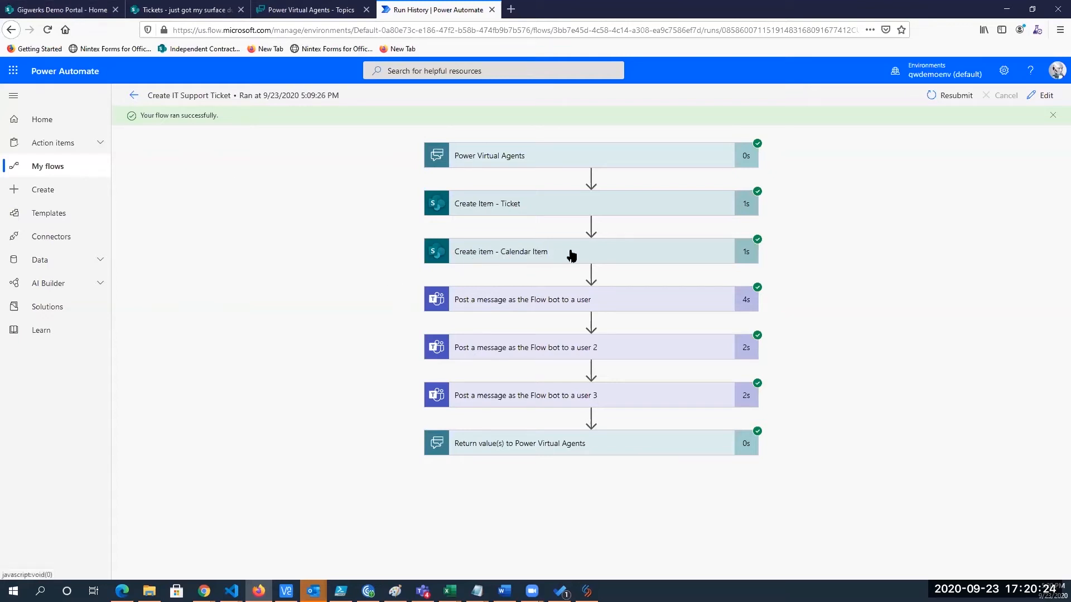
mouse_move(574, 249)
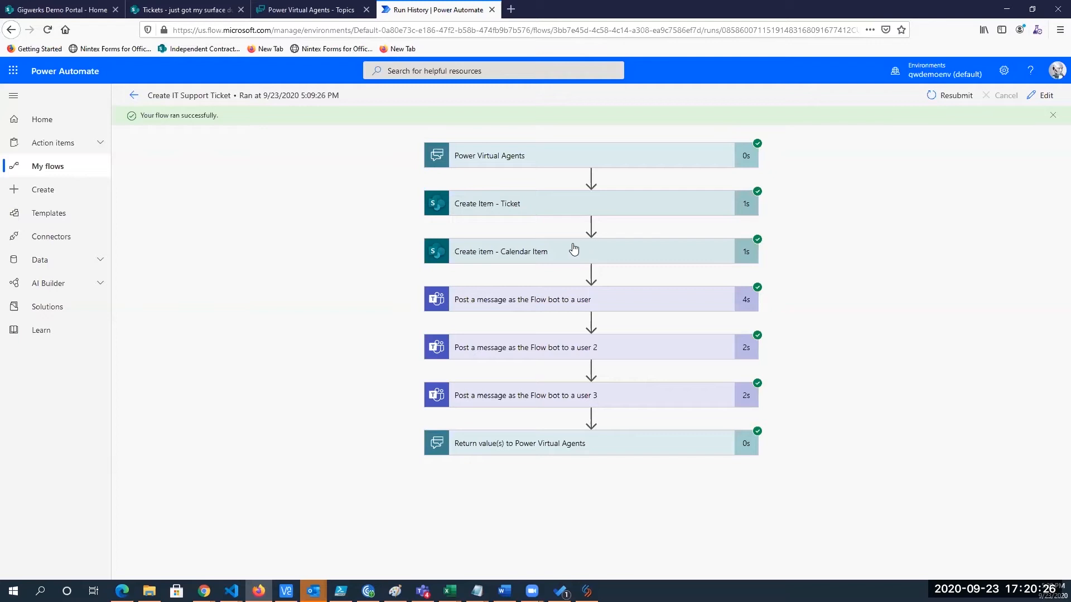
mouse_move(450, 277)
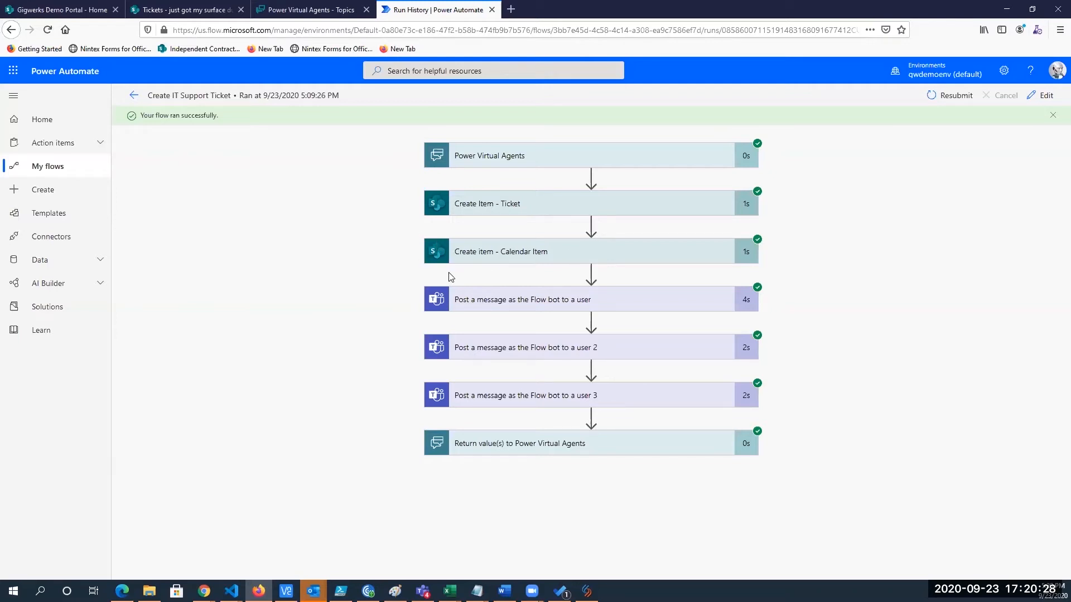
mouse_move(438, 236)
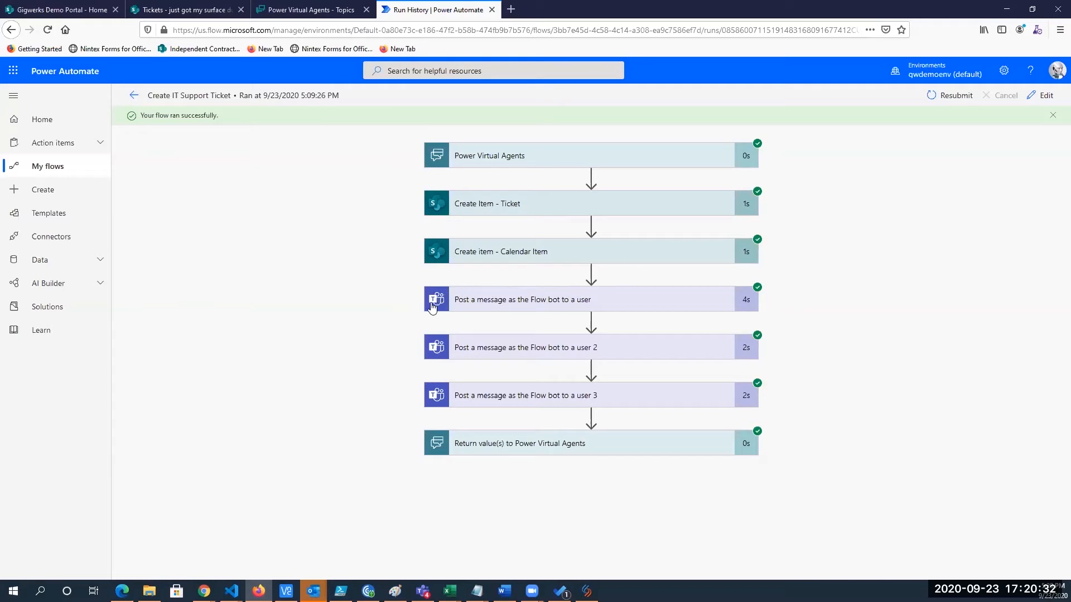
mouse_move(420, 290)
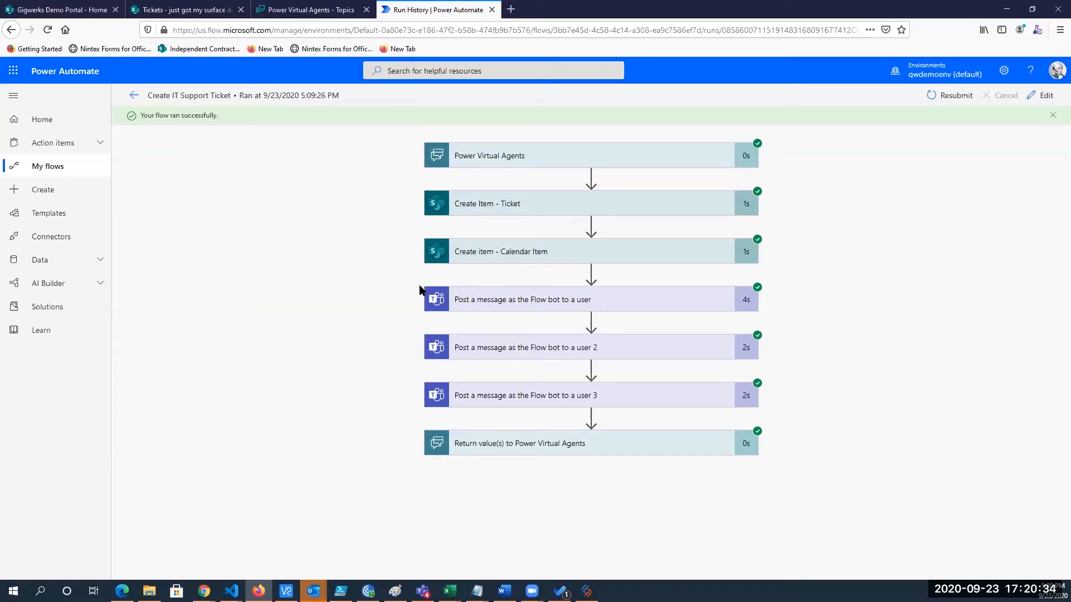
mouse_move(408, 333)
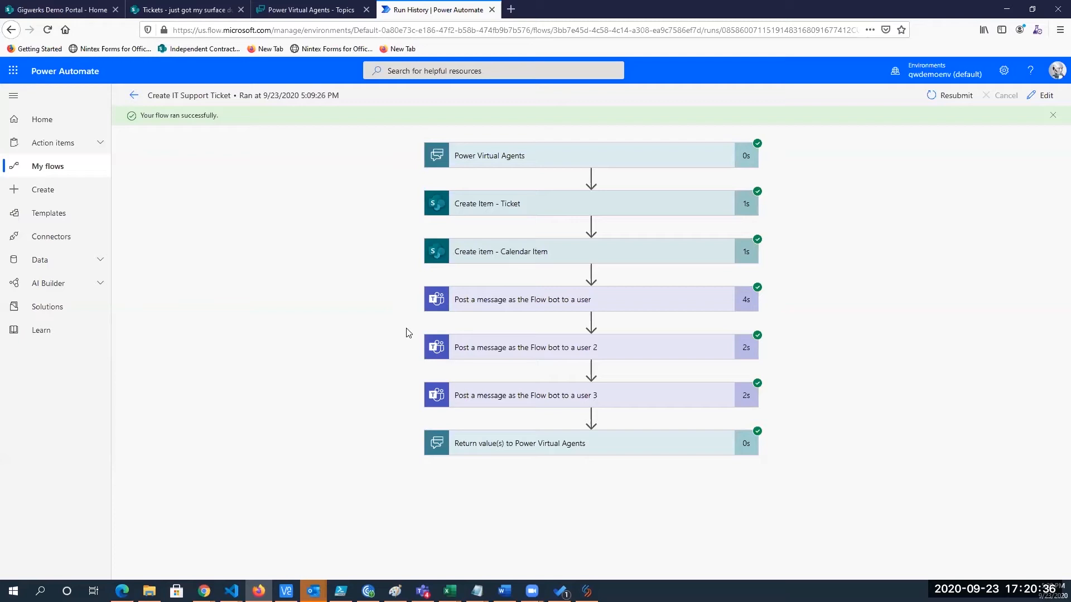
mouse_move(428, 286)
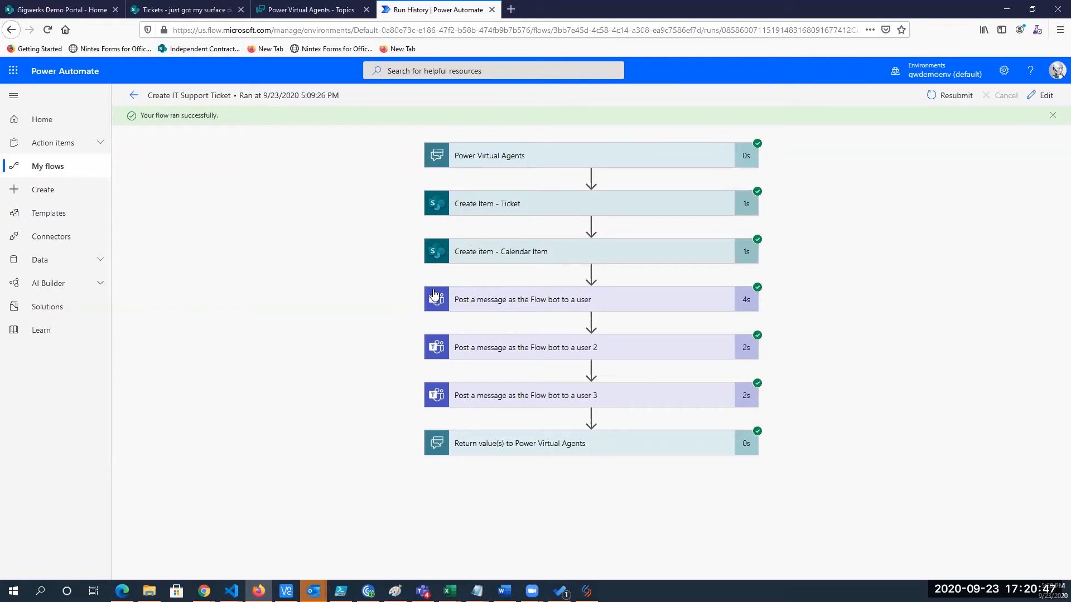
mouse_move(459, 321)
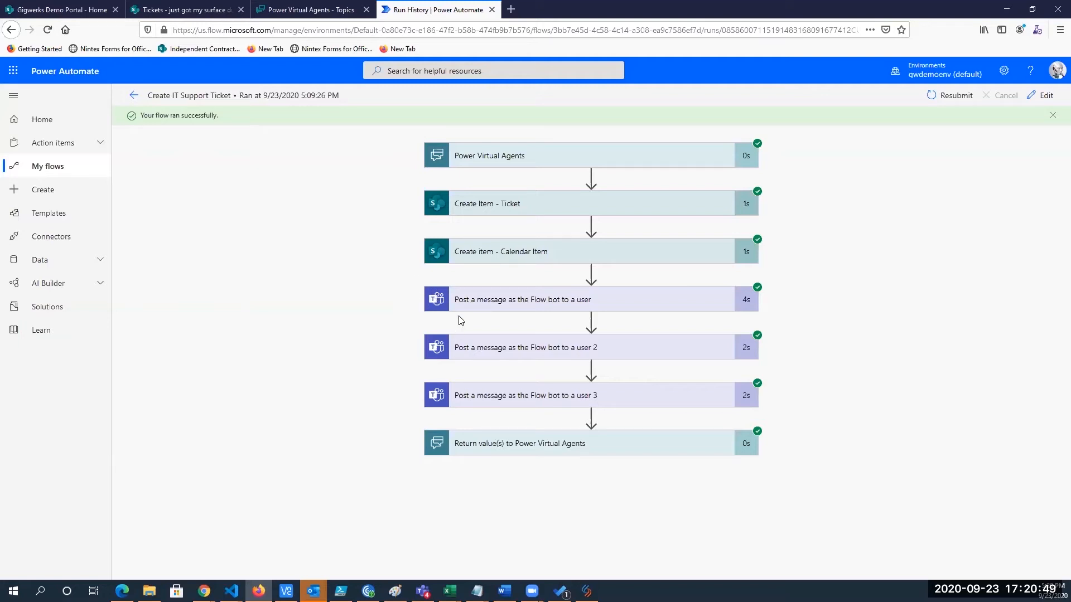
mouse_move(504, 330)
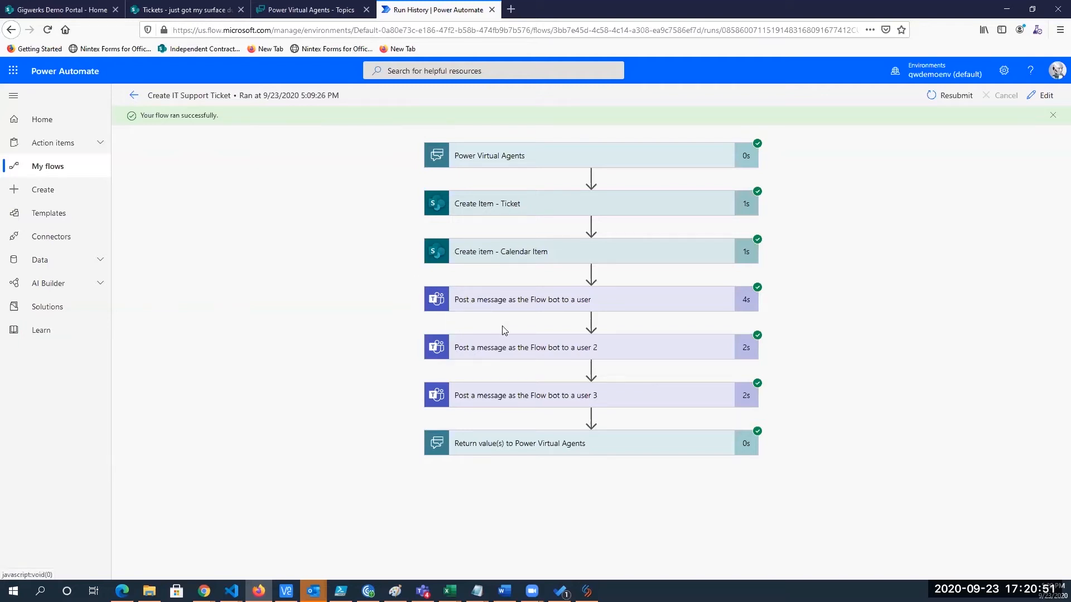
mouse_move(413, 352)
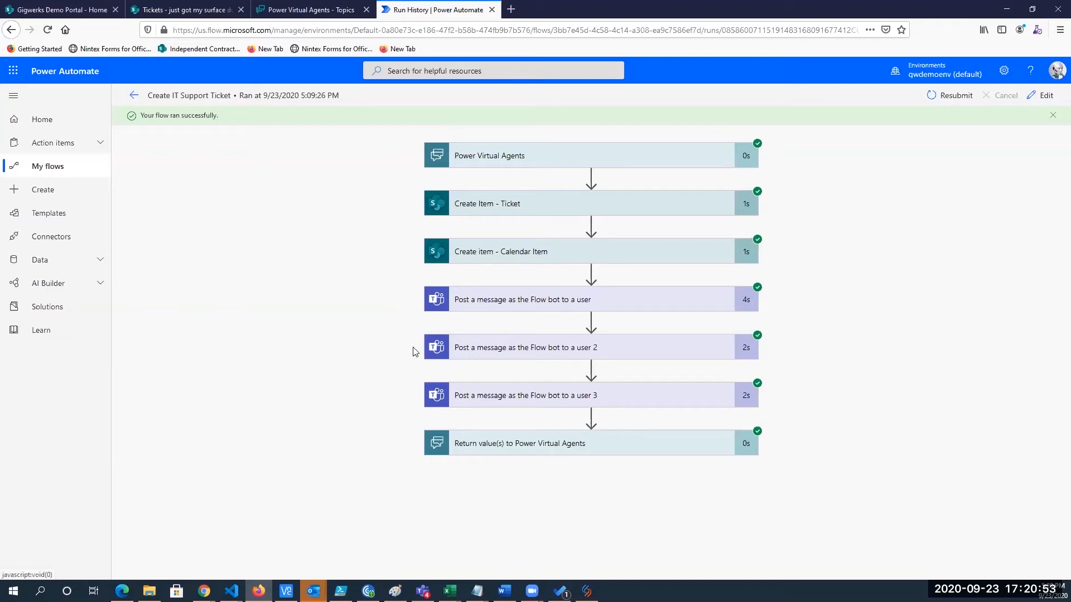
mouse_move(451, 368)
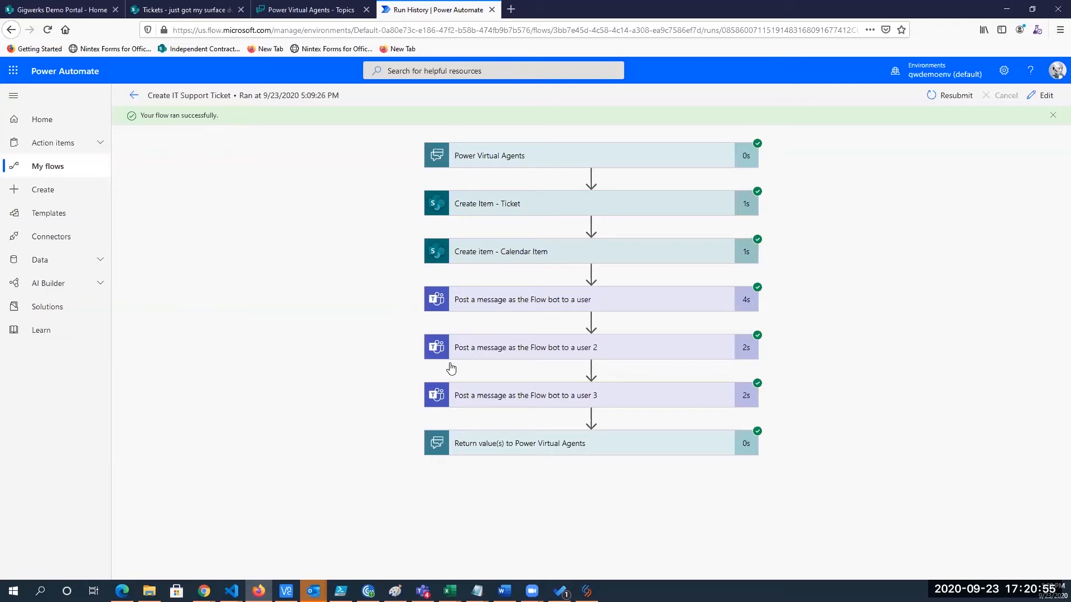
mouse_move(410, 337)
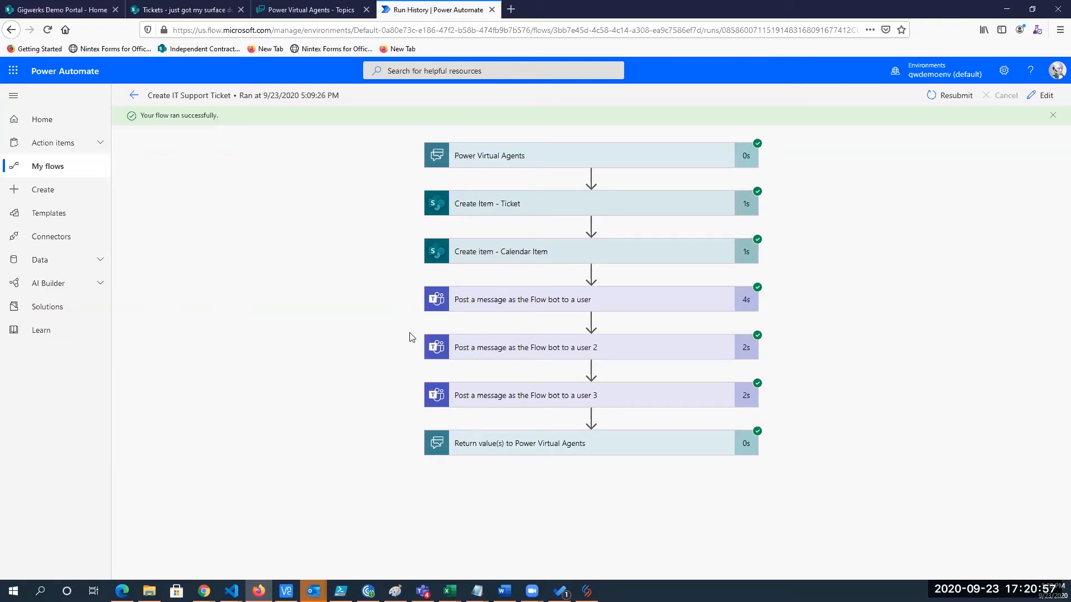
mouse_move(399, 328)
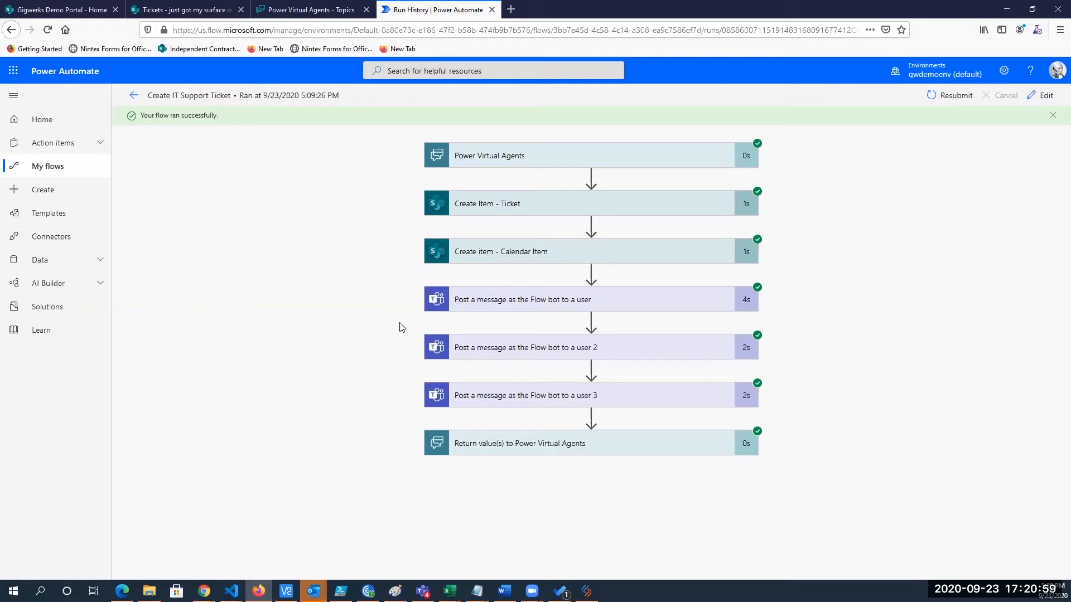
mouse_move(498, 356)
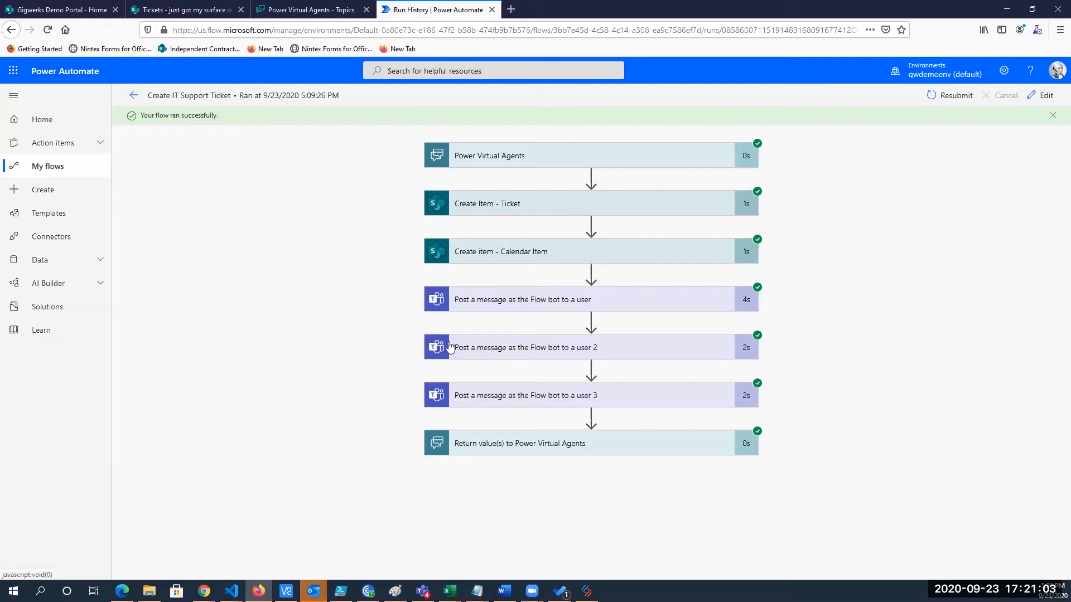
mouse_move(451, 328)
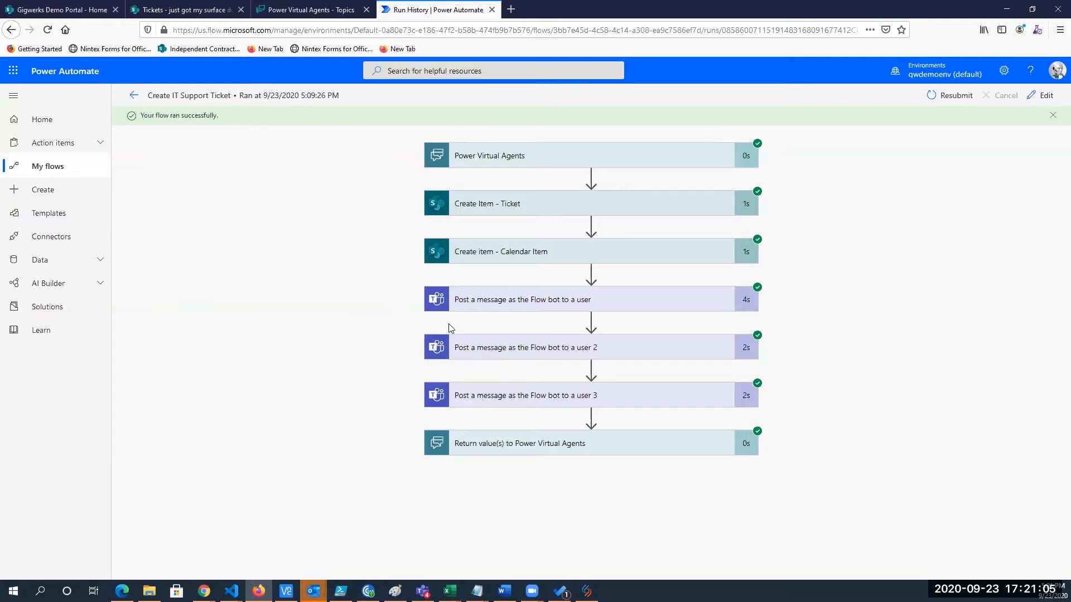
mouse_move(425, 329)
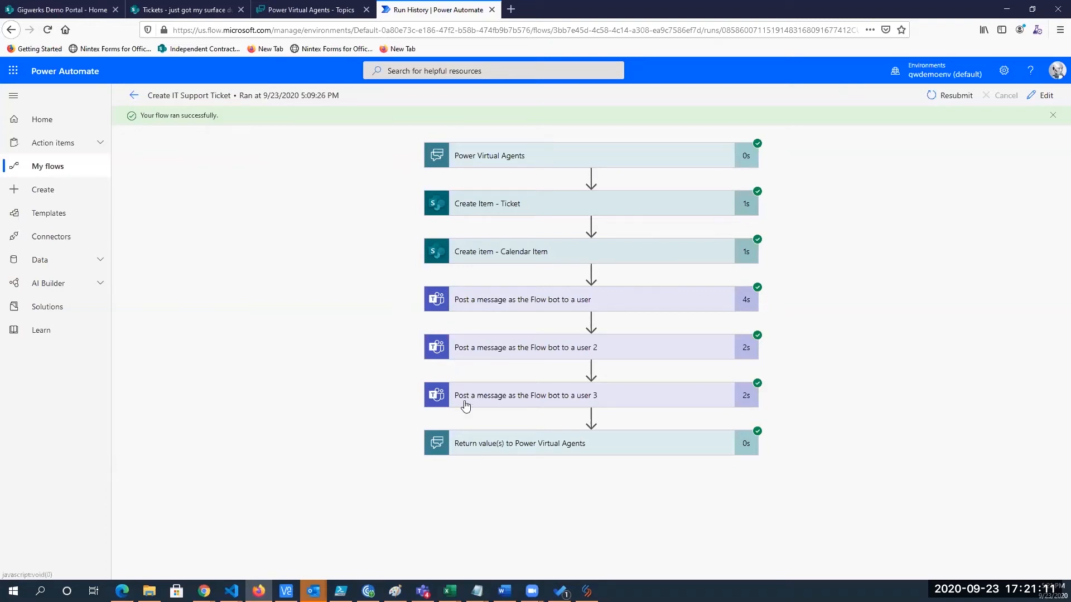
mouse_move(523, 450)
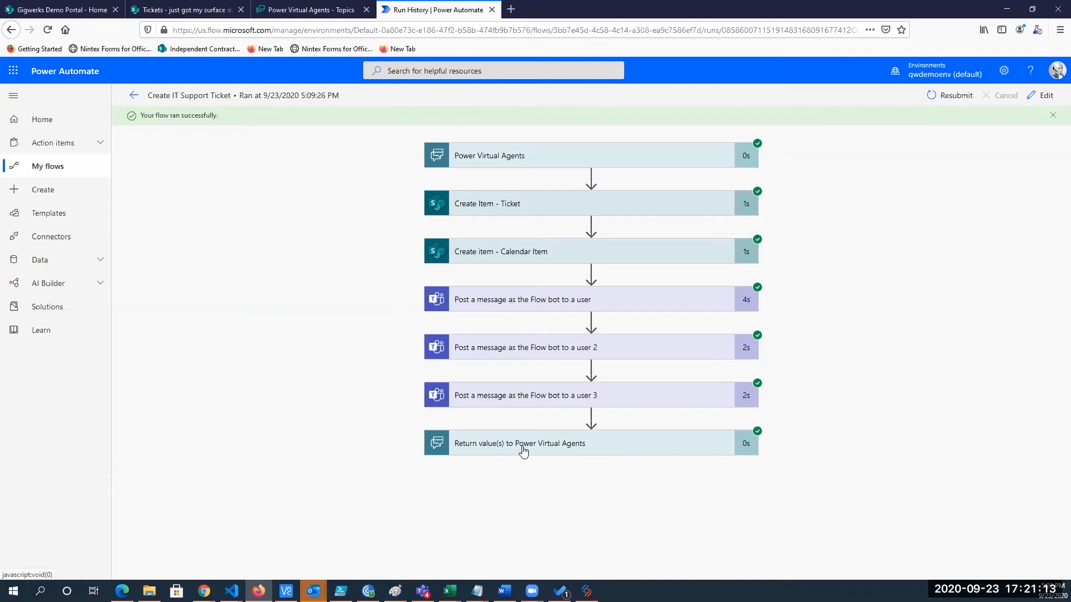
mouse_move(848, 329)
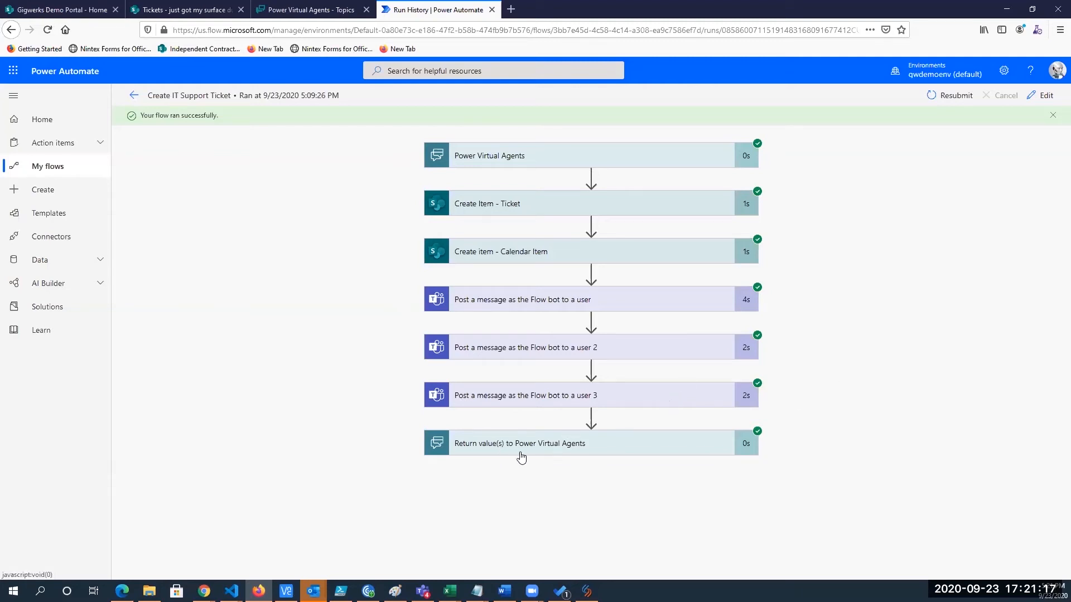
Step: Inspect the returned status code 200 and ticket body, then switch to the Gigwerks Demo Portal
left_click(519, 443)
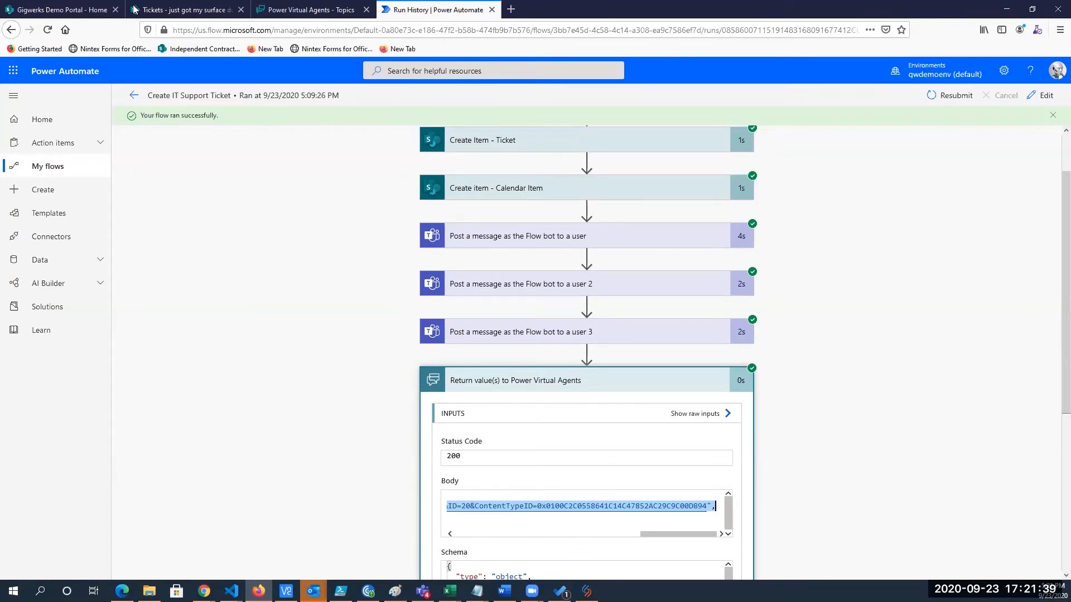
left_click(61, 9)
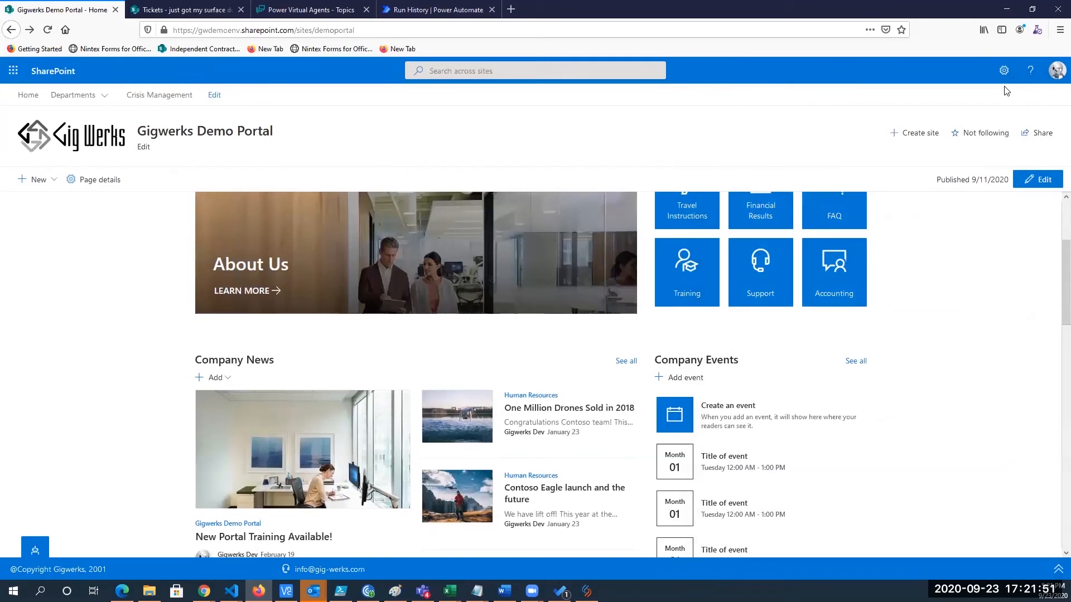
mouse_move(986, 34)
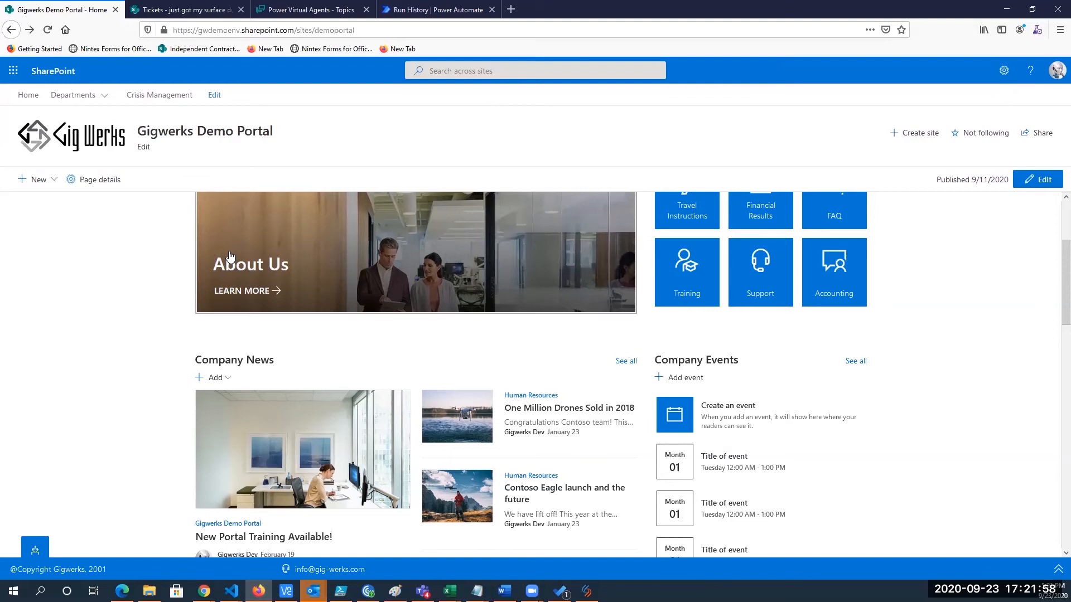
Step: Open the Departments menu listing Human Resources, Marketing, IT Support and Legal
left_click(73, 94)
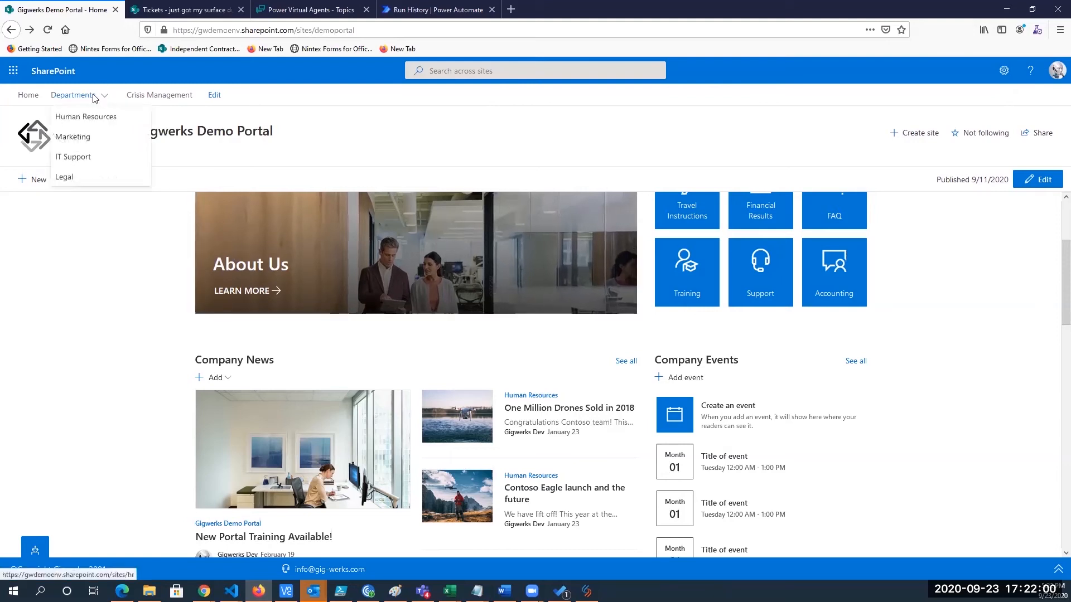
Step: Open the IT Support site and scroll to the first response time and call volume charts
left_click(73, 156)
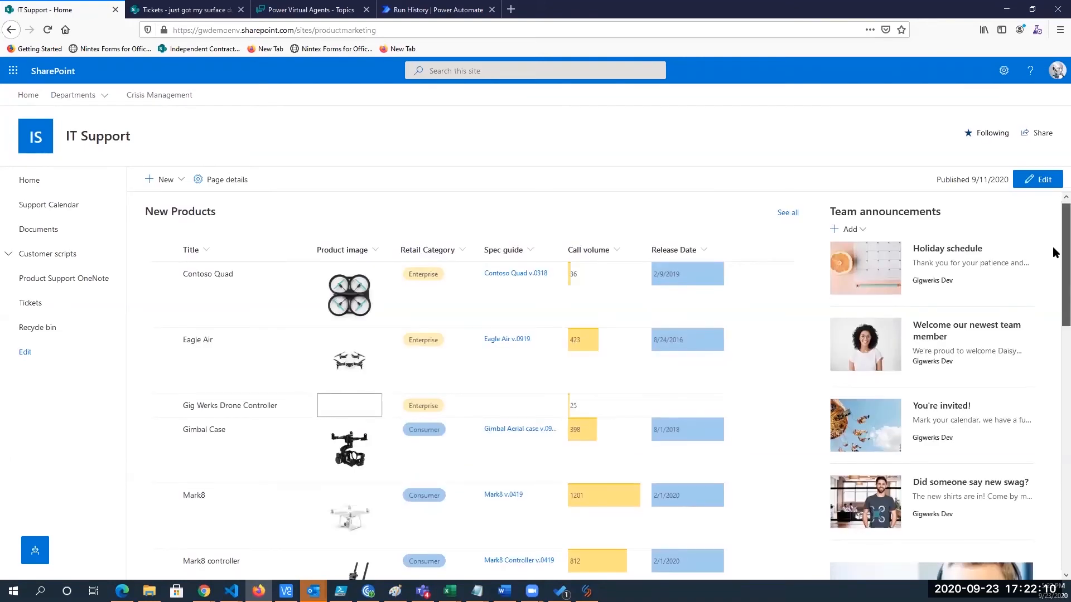
scroll("down", 3)
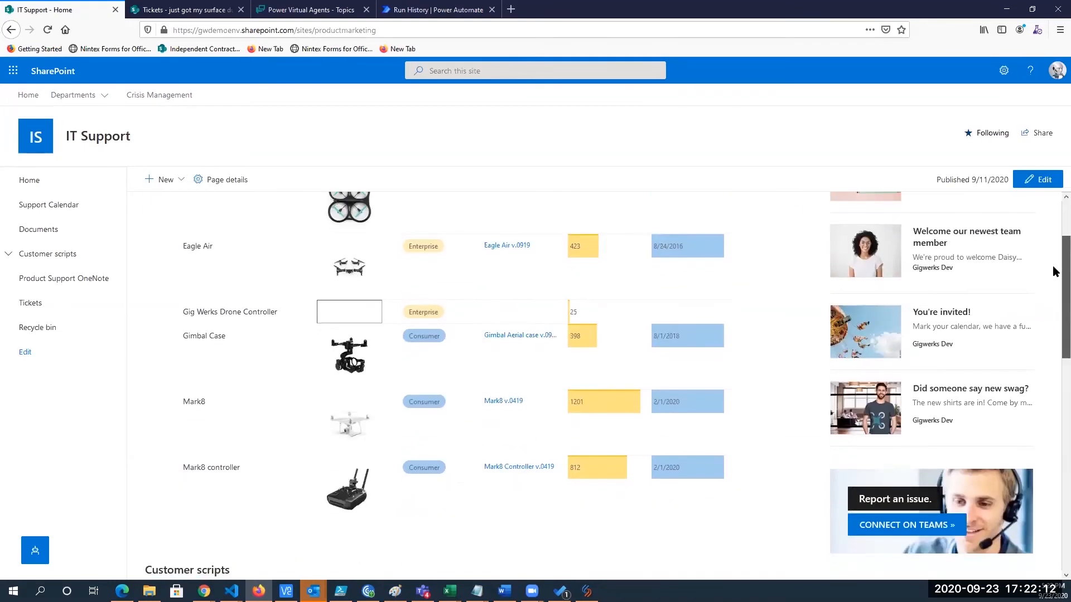
scroll("down", 3)
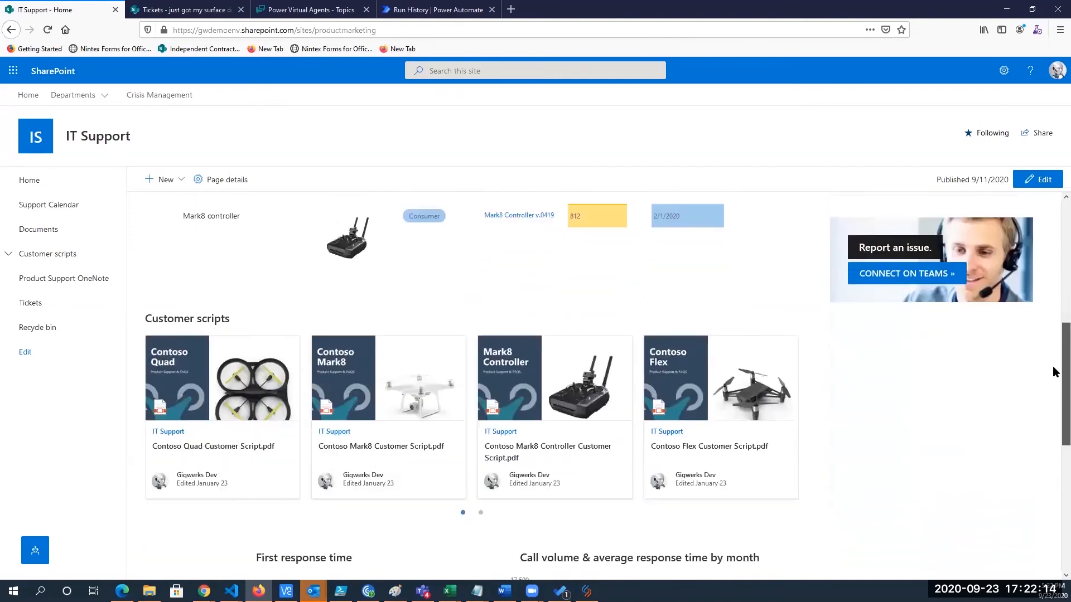
scroll("down", 3)
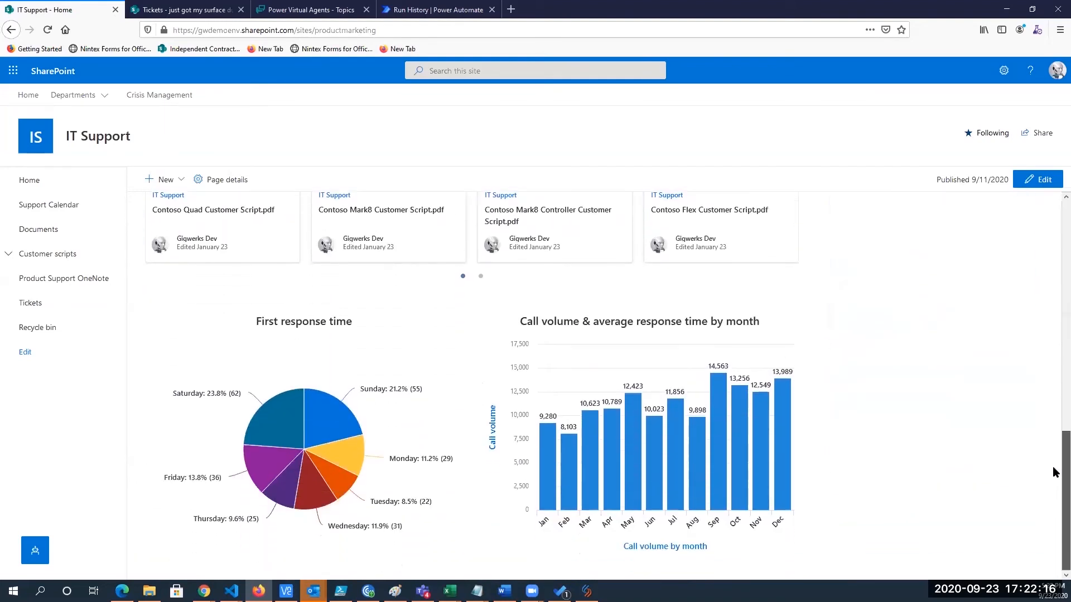
mouse_move(330, 456)
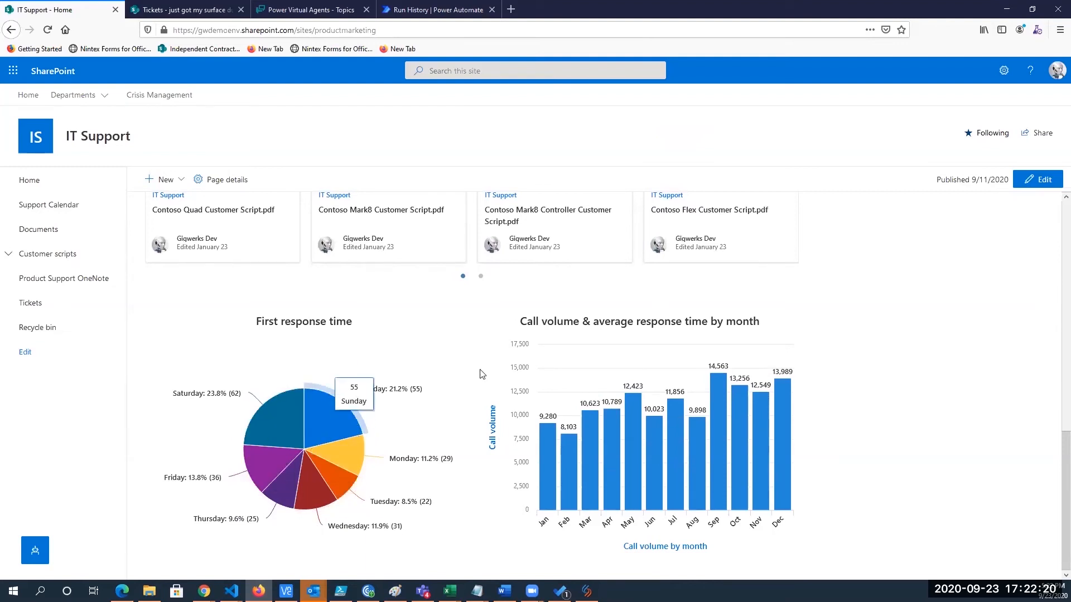
mouse_move(509, 326)
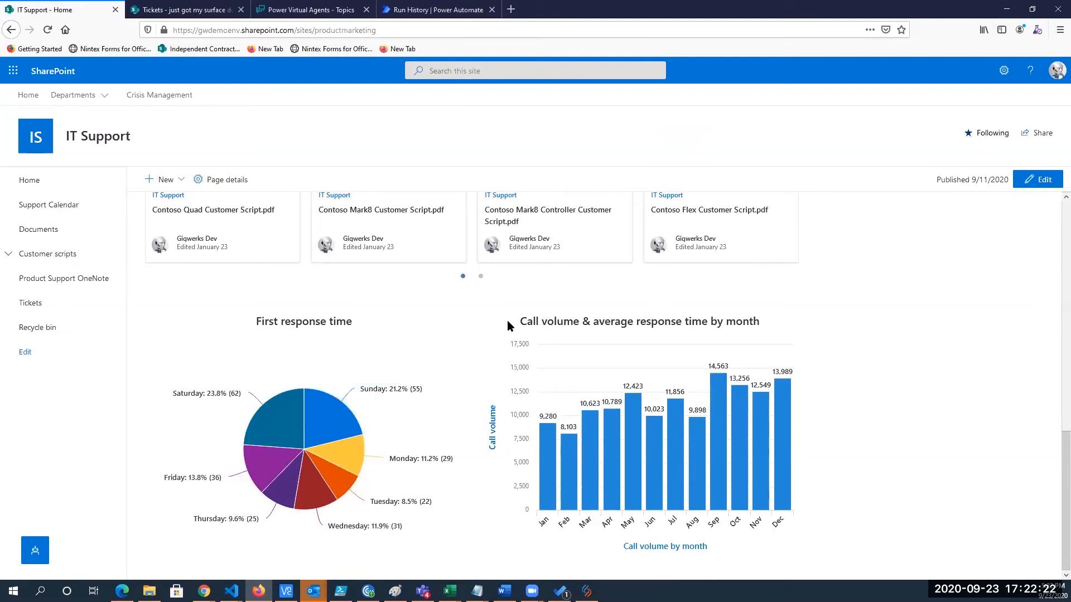
mouse_move(475, 354)
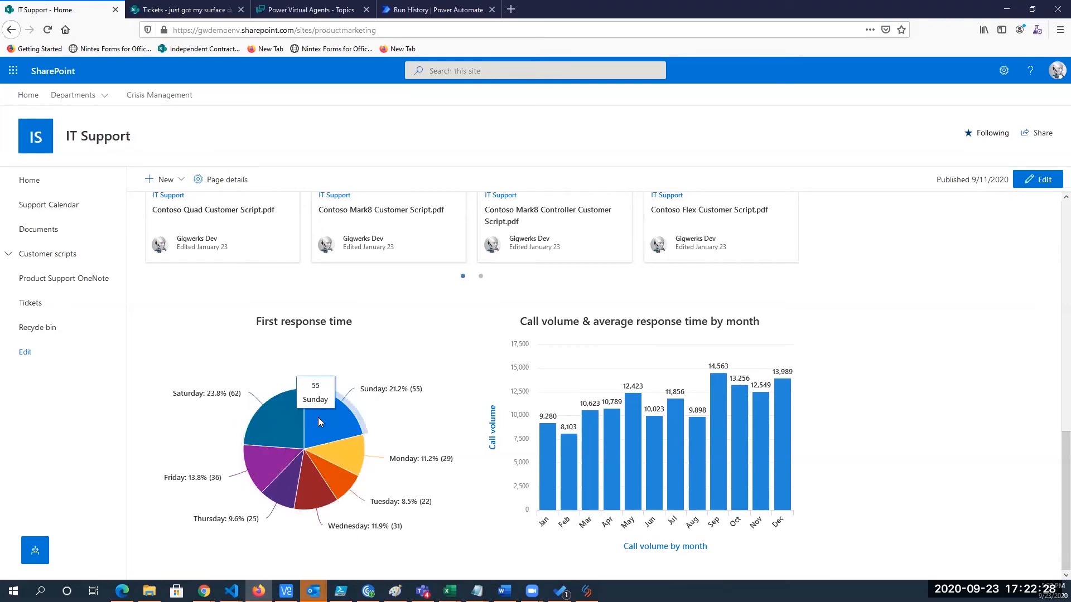
mouse_move(345, 447)
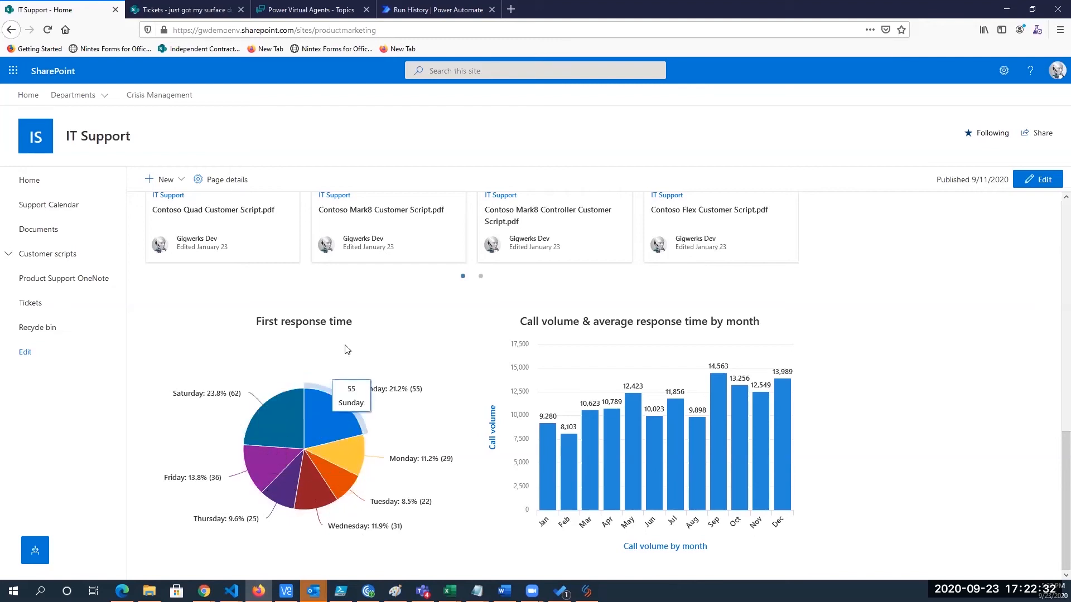
mouse_move(459, 378)
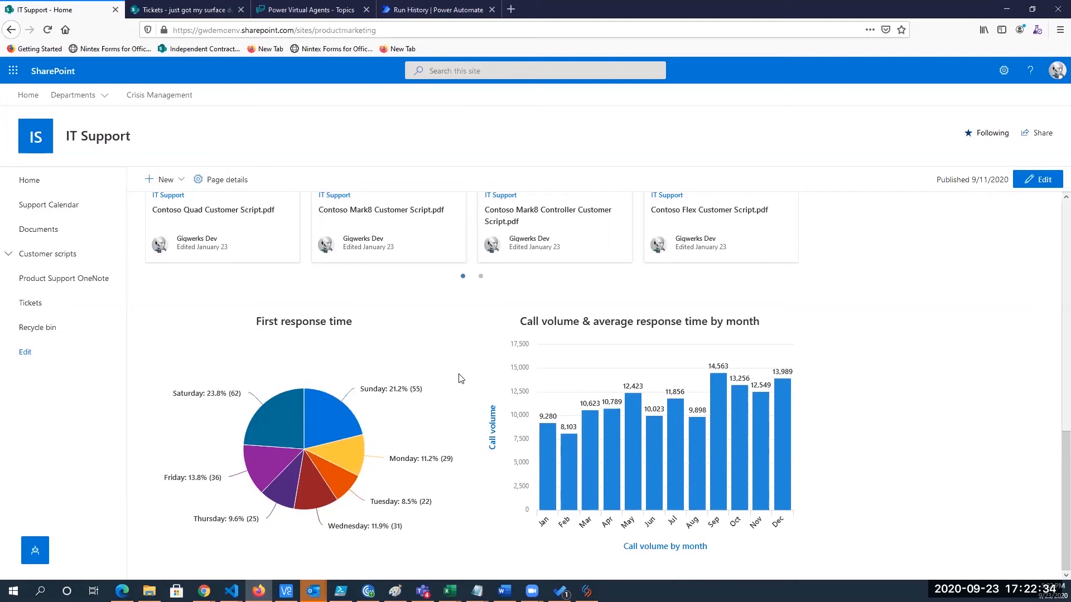
mouse_move(442, 374)
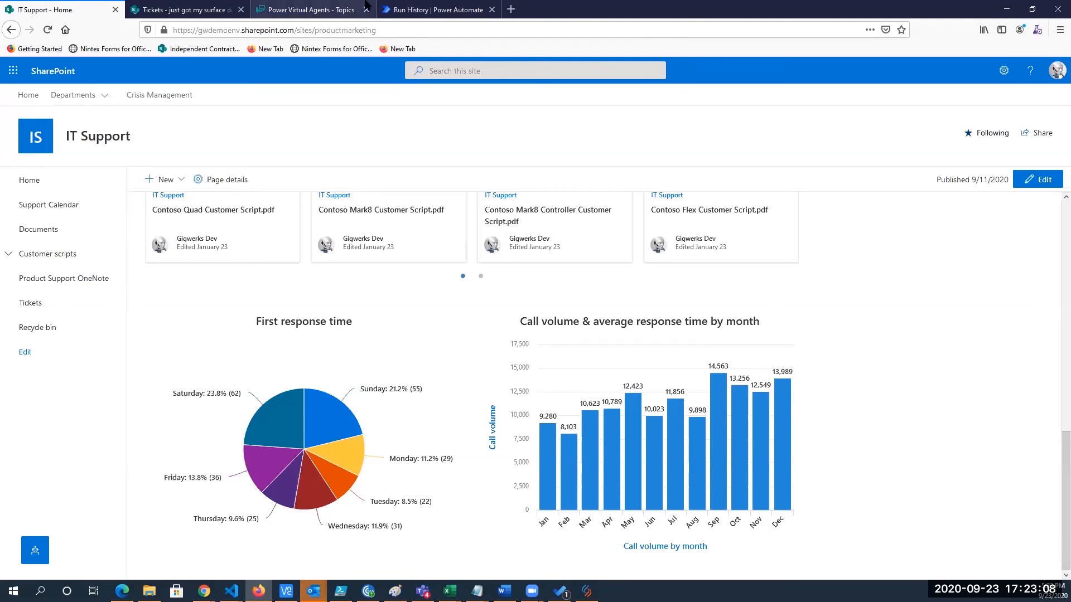
Step: Switch back to the Run History tab showing the run's seven succeeded steps
left_click(437, 10)
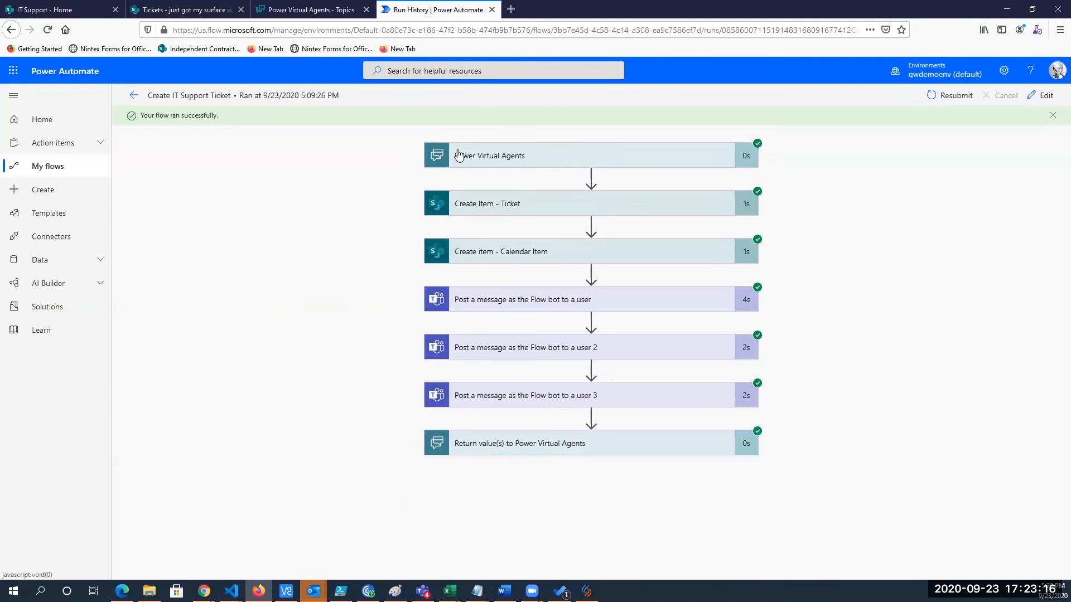
mouse_move(435, 214)
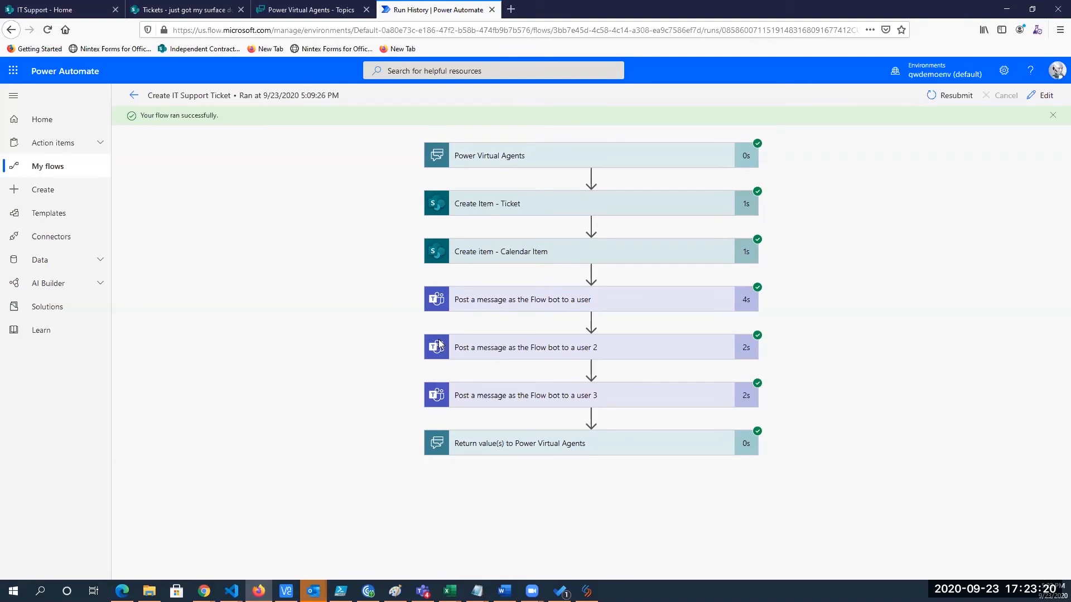
mouse_move(49, 213)
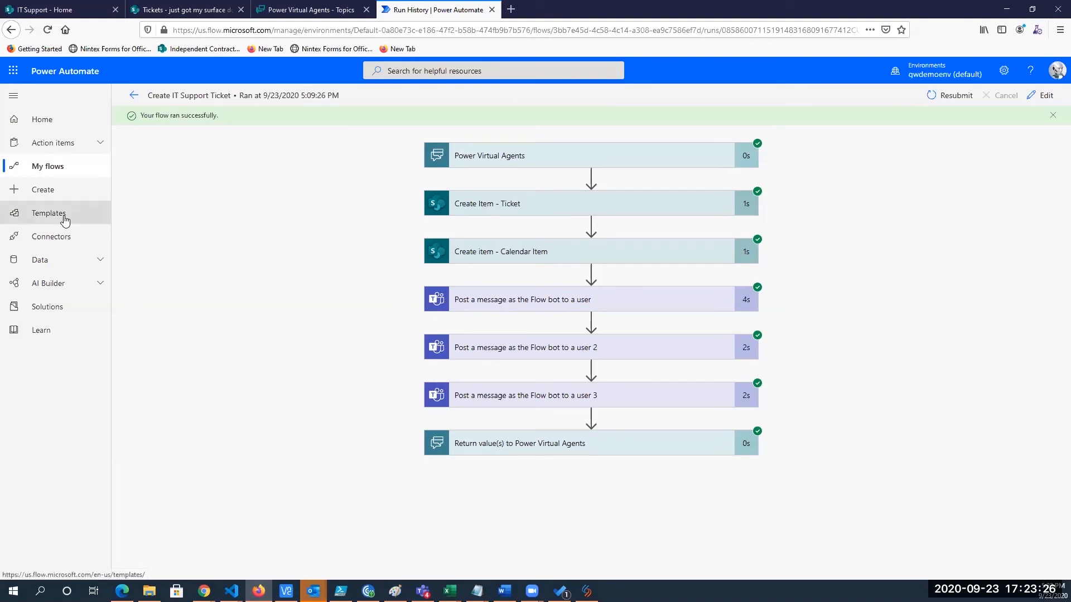
Step: Browse Power Automate's Remote work templates, such as Compress PDF and Planner summaries
left_click(49, 212)
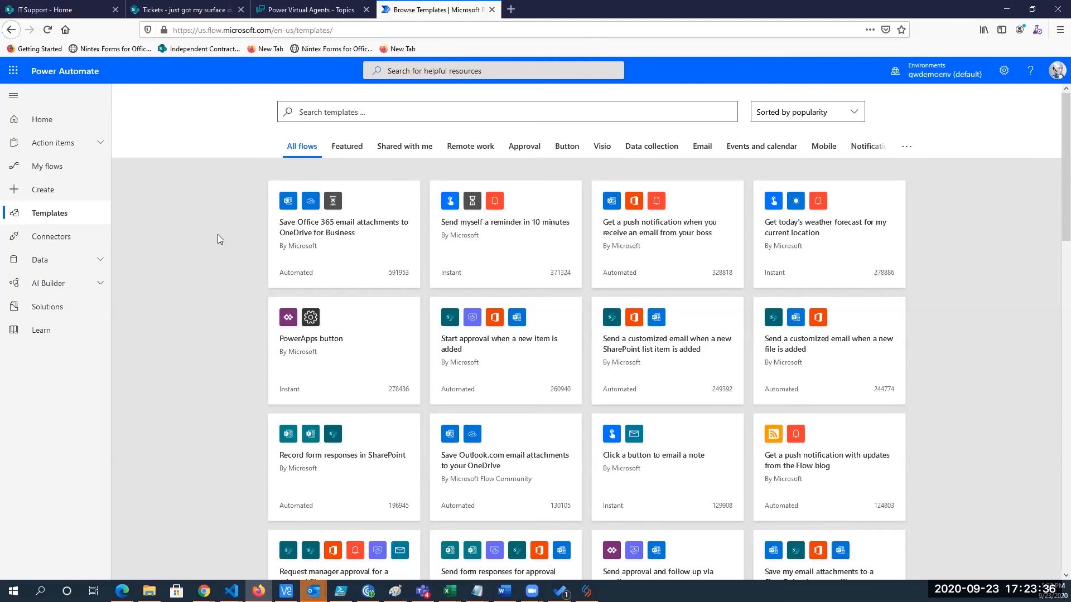
mouse_move(469, 146)
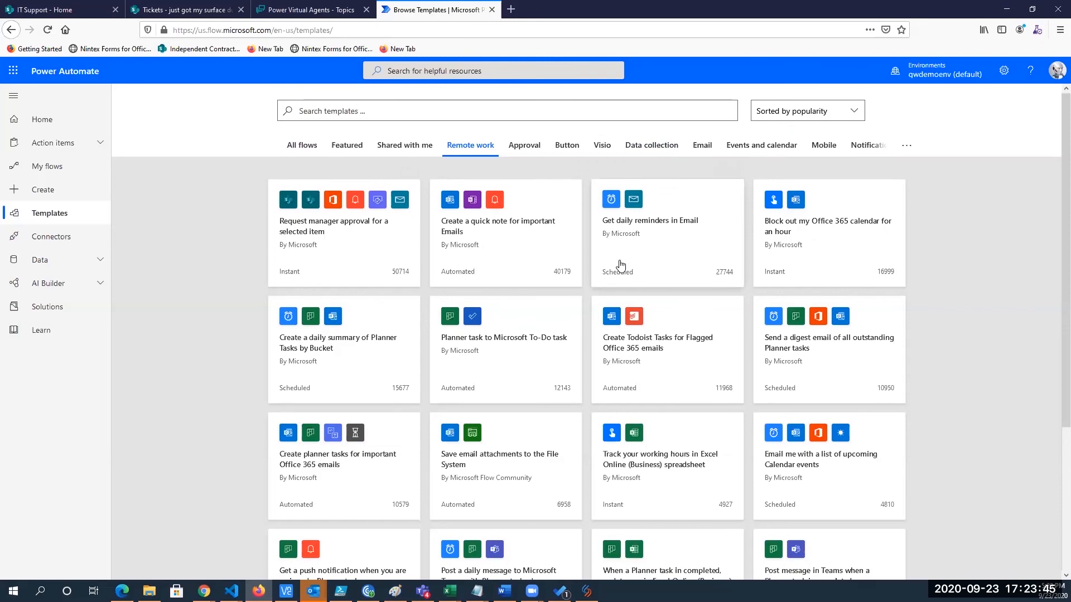
scroll("down", 3)
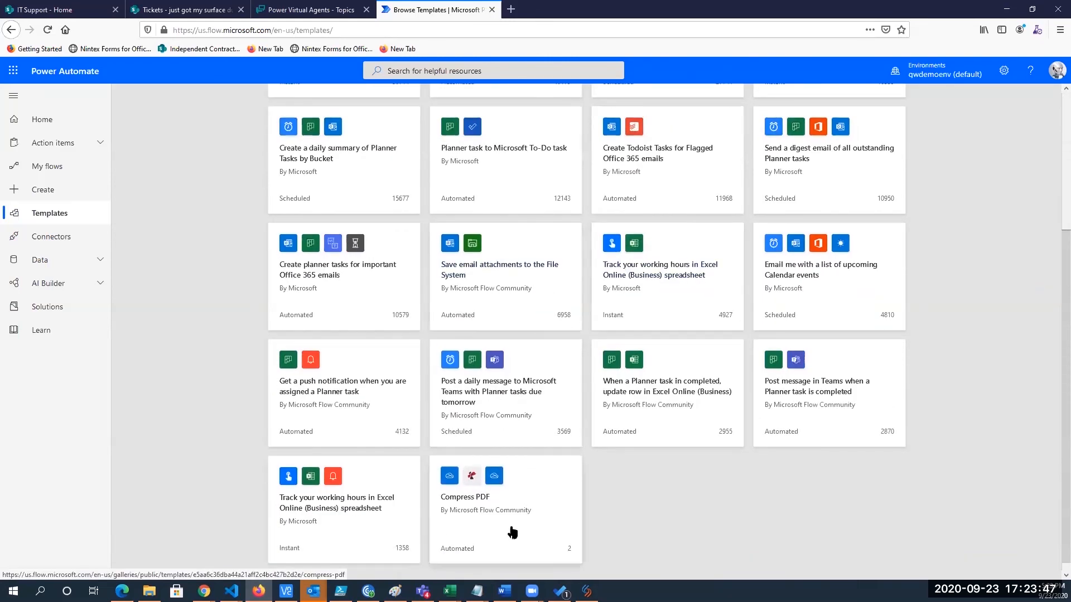
mouse_move(521, 417)
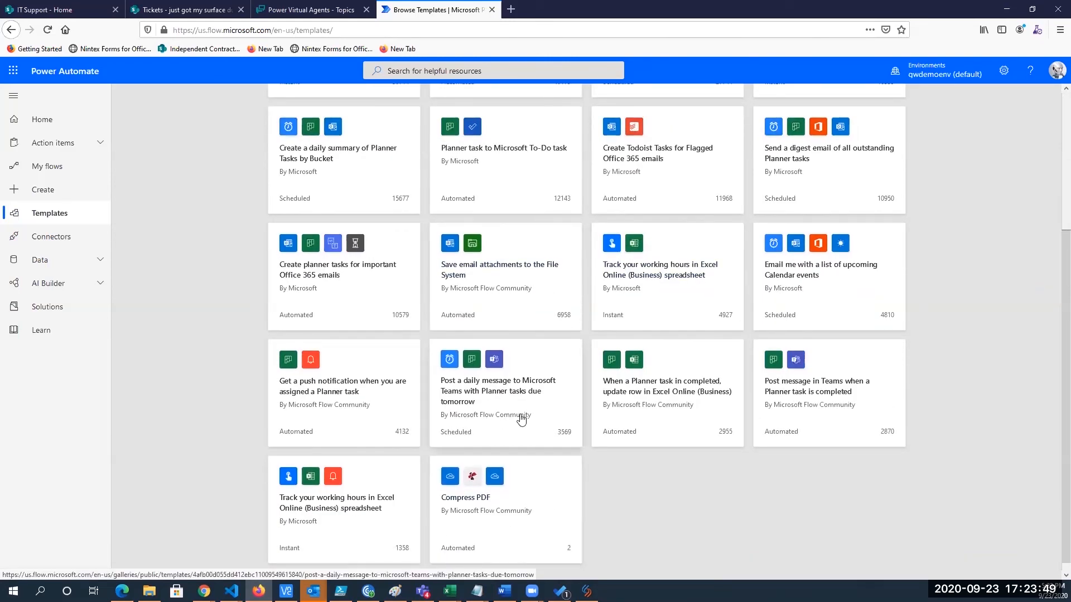
mouse_move(405, 350)
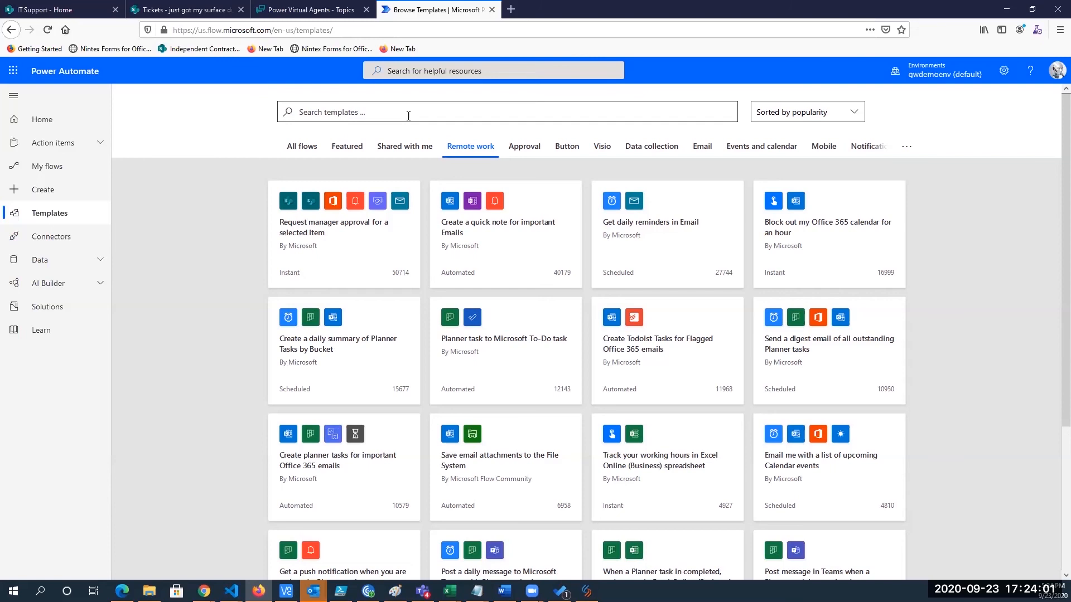
mouse_move(204, 253)
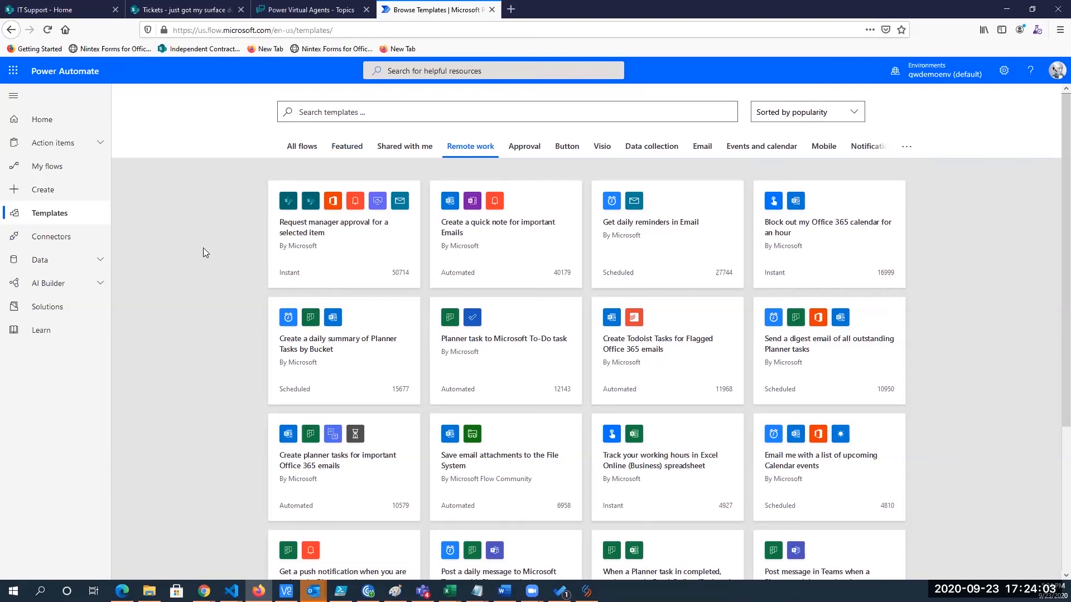
mouse_move(245, 237)
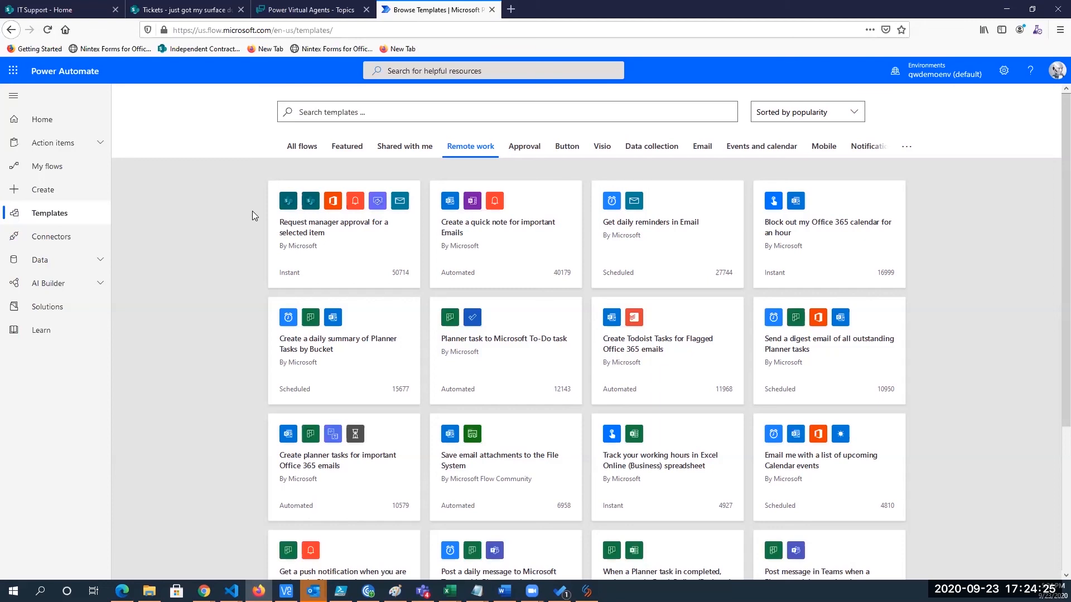
mouse_move(232, 169)
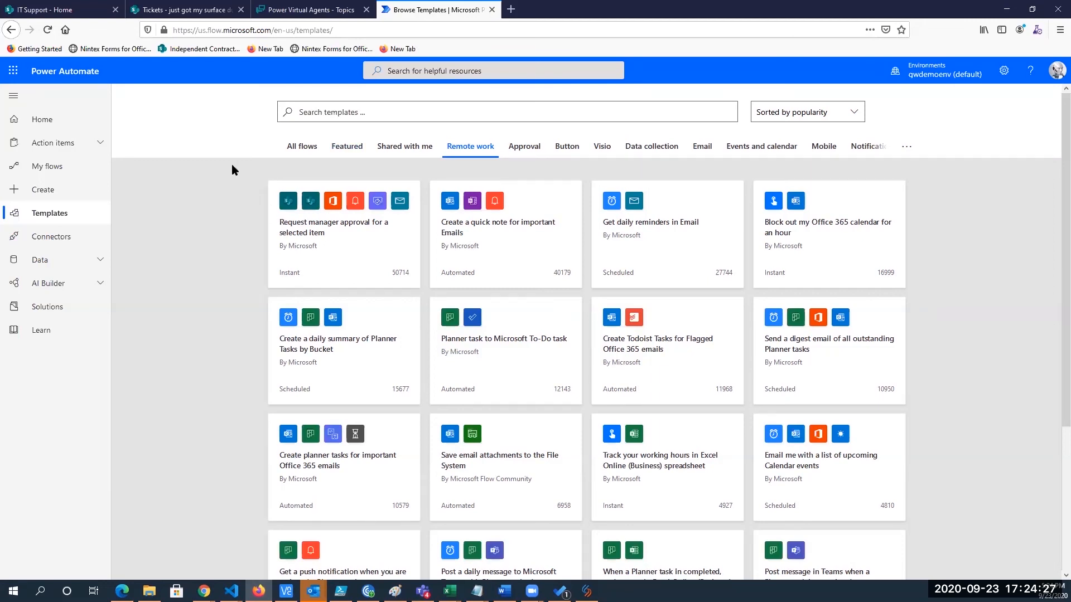